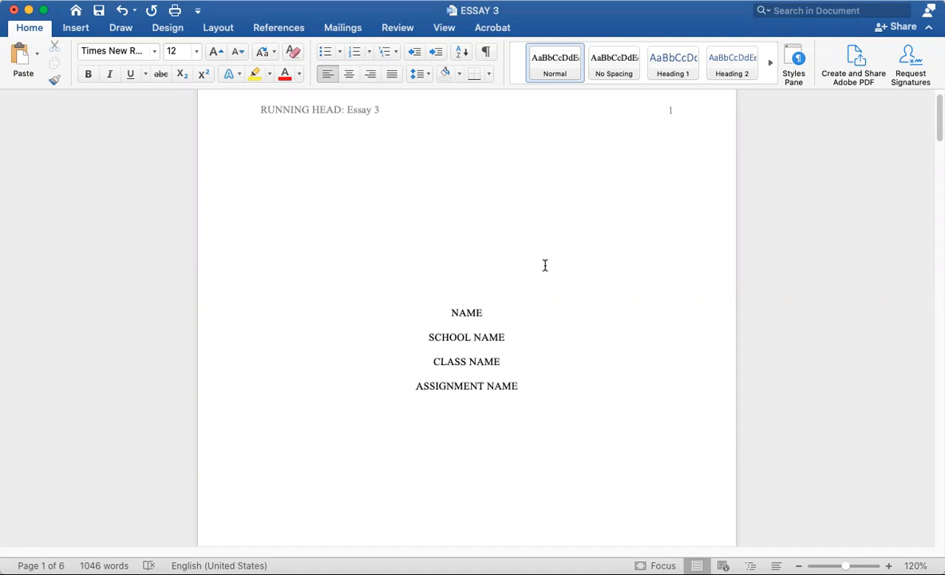
# - Remove the blank paragraphs above the four title lines so they sit under the running head
pyautogui.scroll(-3)
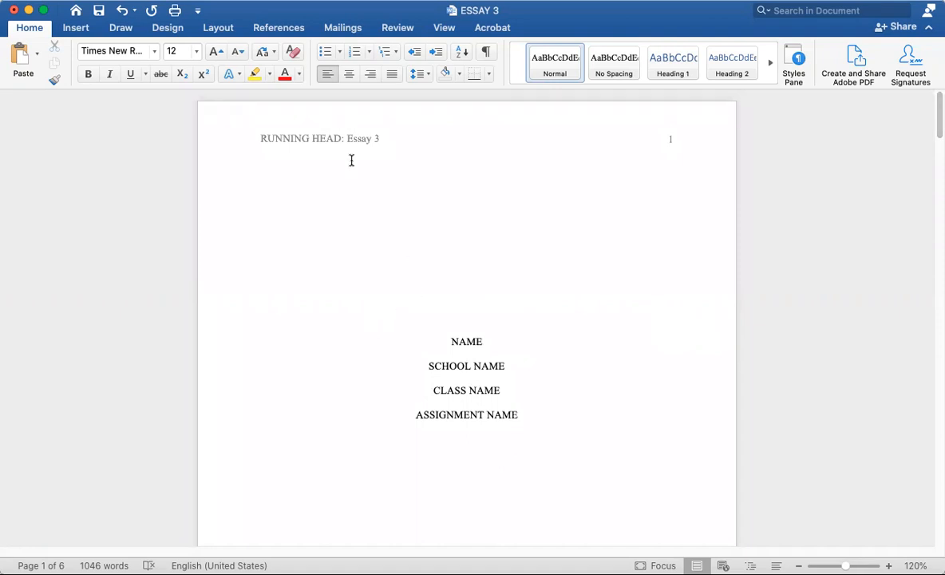
pyautogui.moveTo(473, 280)
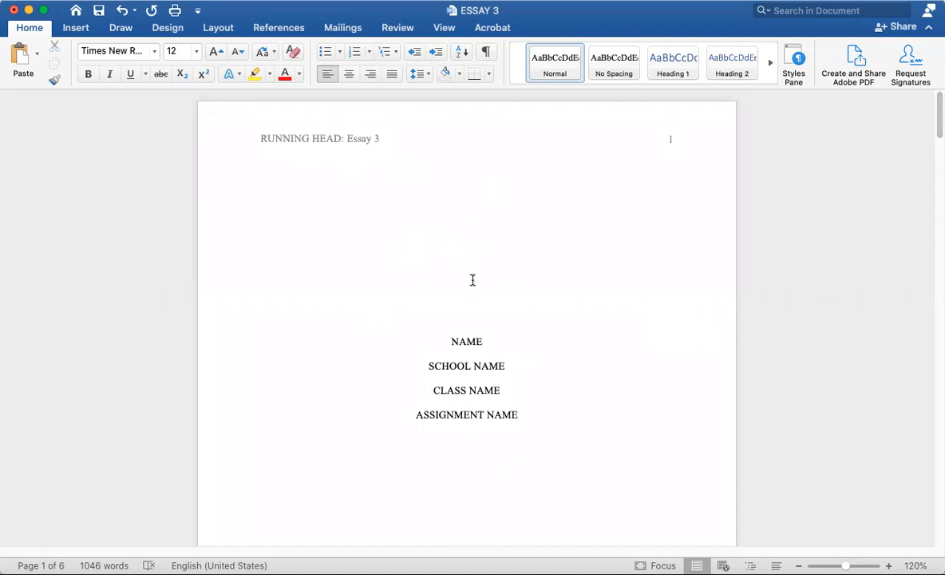
pyautogui.moveTo(404, 190)
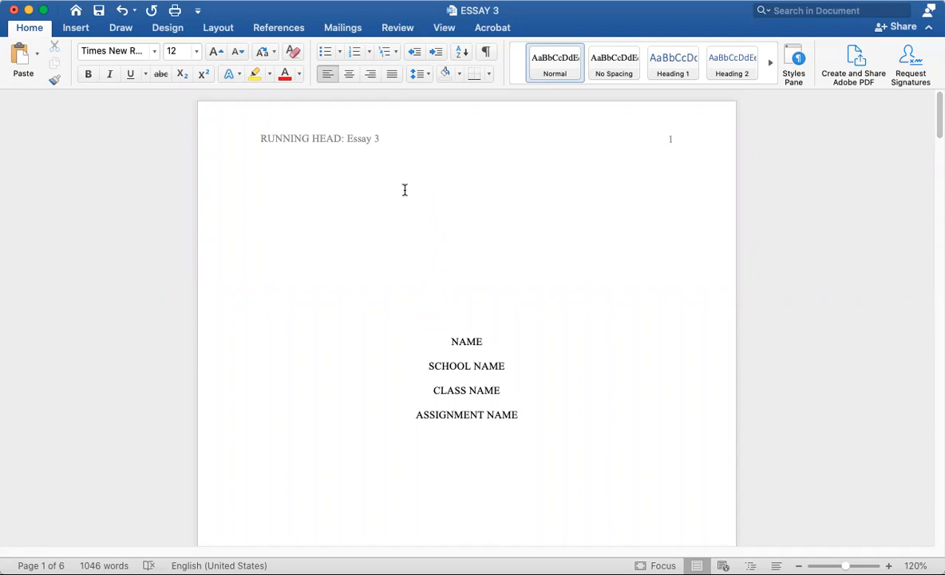
pyautogui.moveTo(447, 166)
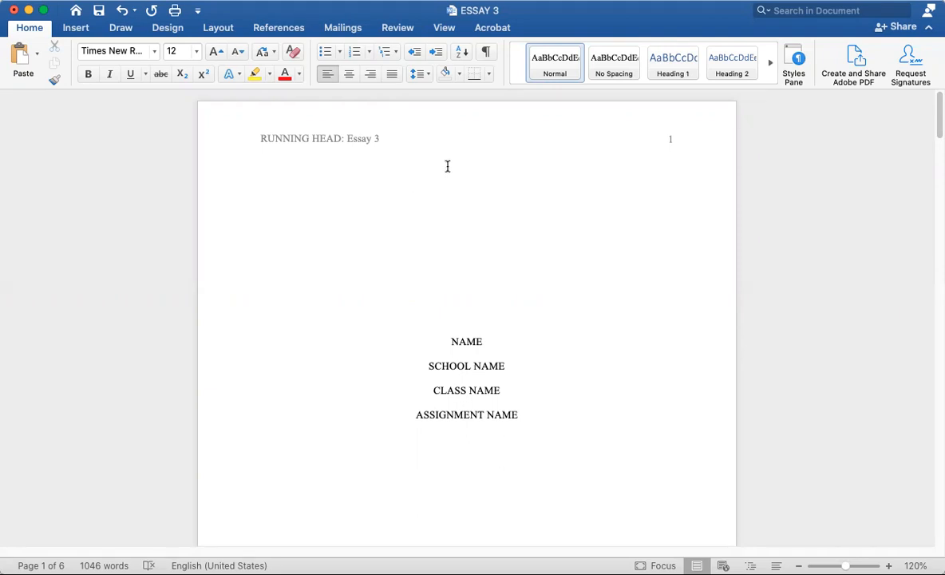
pyautogui.moveTo(349, 184)
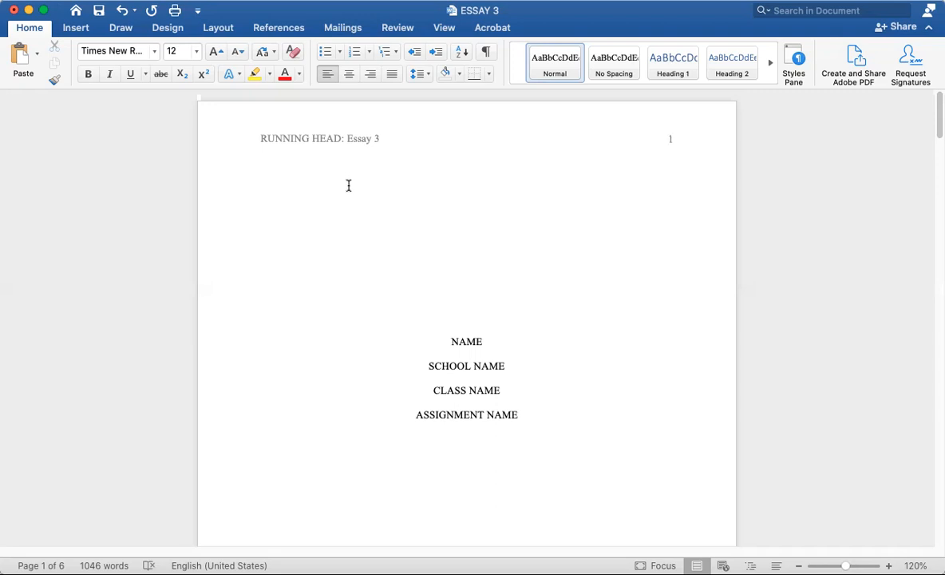
pyautogui.moveTo(451, 341); pyautogui.dragTo(524, 425)
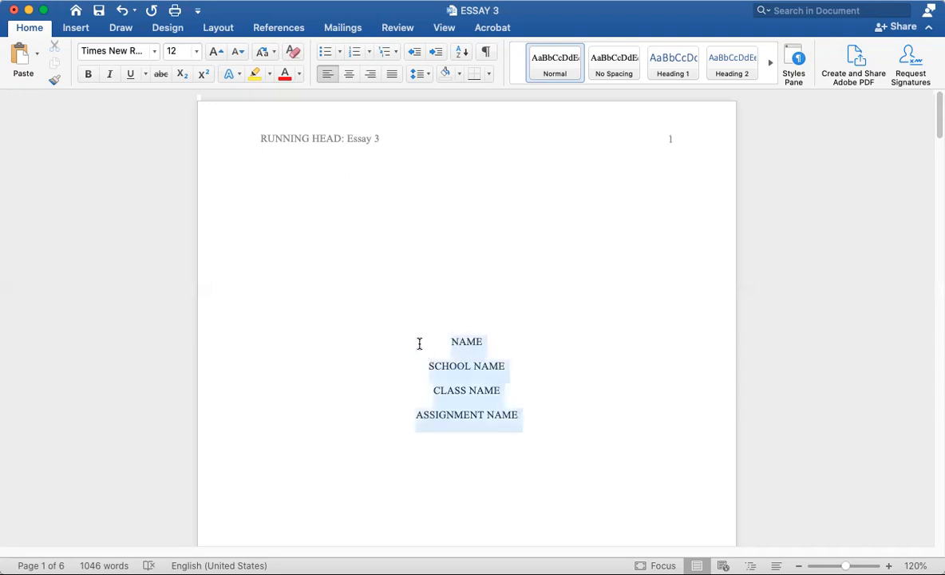
pyautogui.scroll(-3)
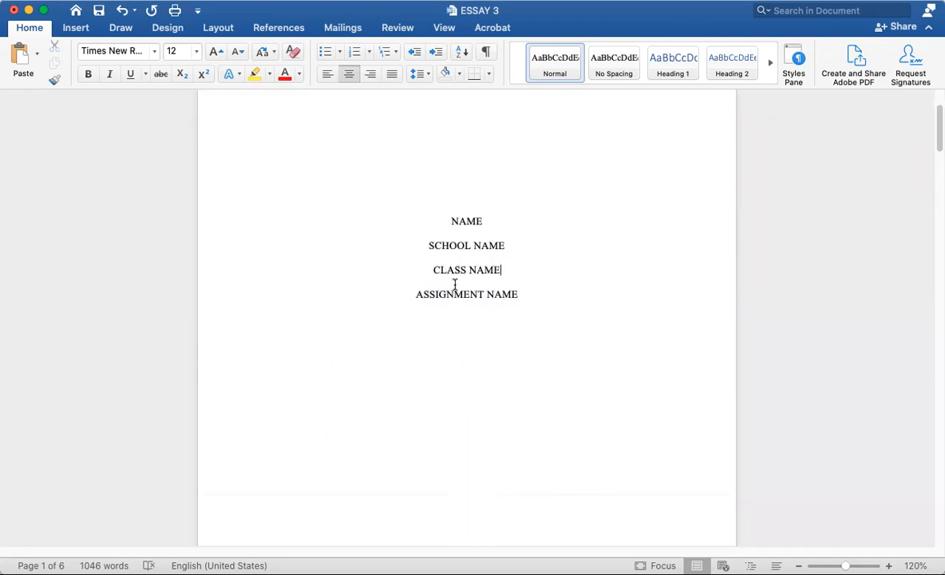
pyautogui.moveTo(487, 407)
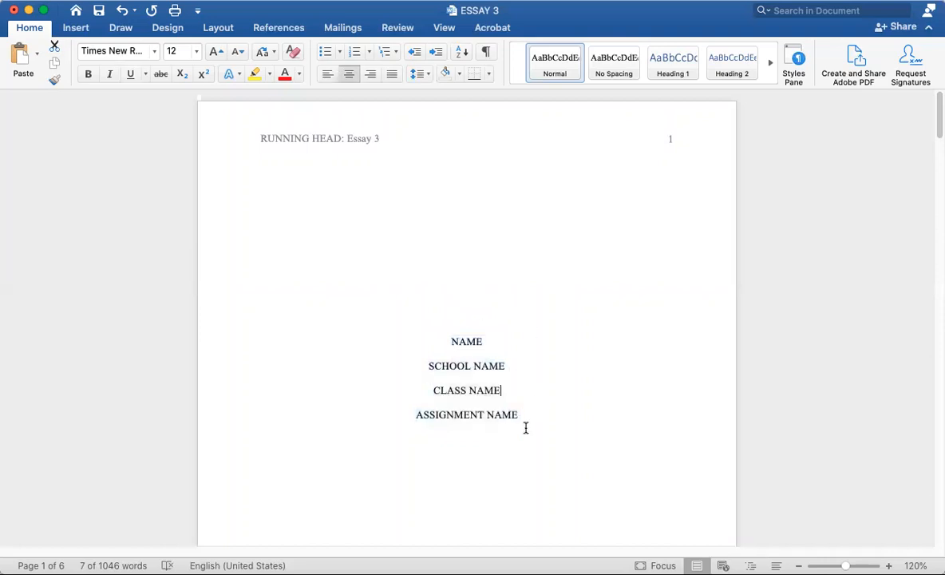
pyautogui.moveTo(526, 427); pyautogui.dragTo(278, 193)
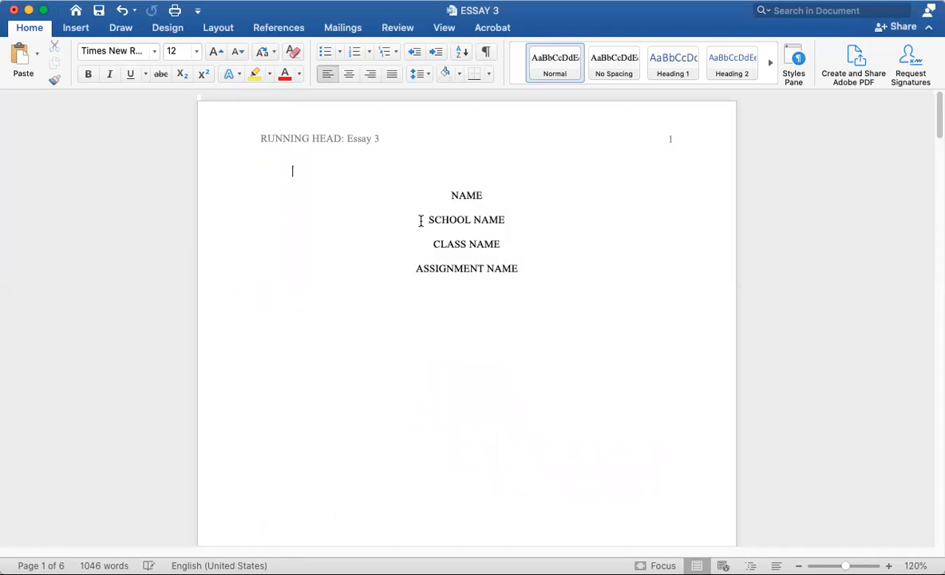
# - Left-align the four title lines
pyautogui.click(327, 73)
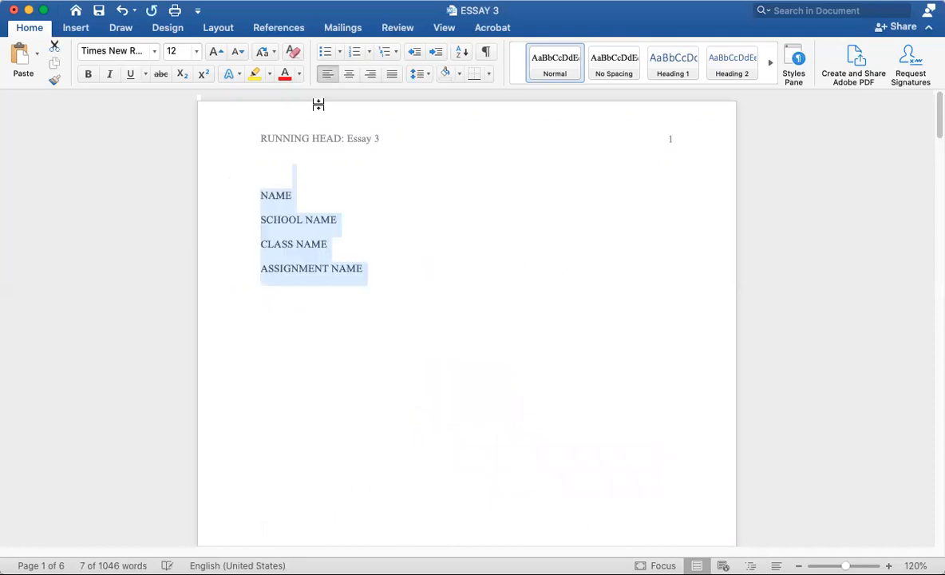
pyautogui.click(299, 189)
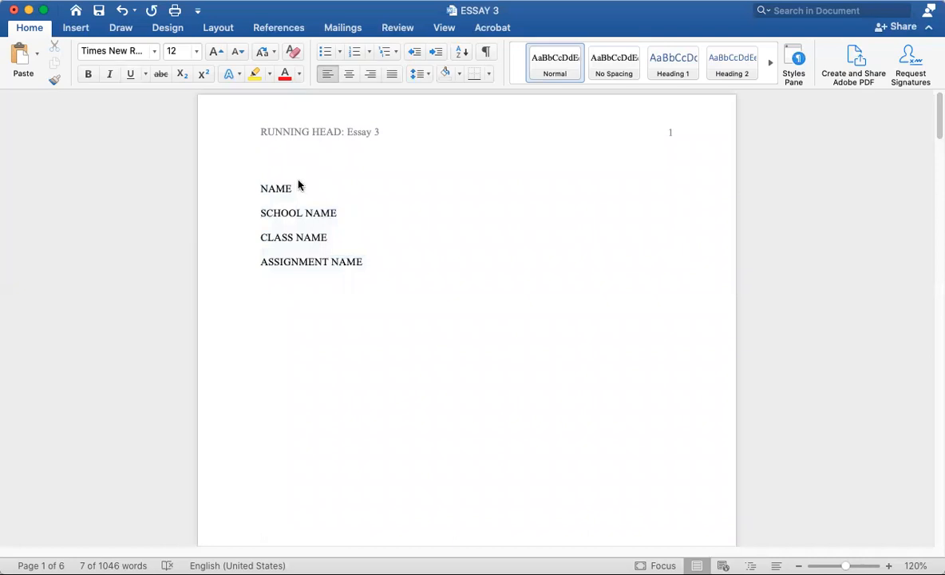
pyautogui.click(342, 388)
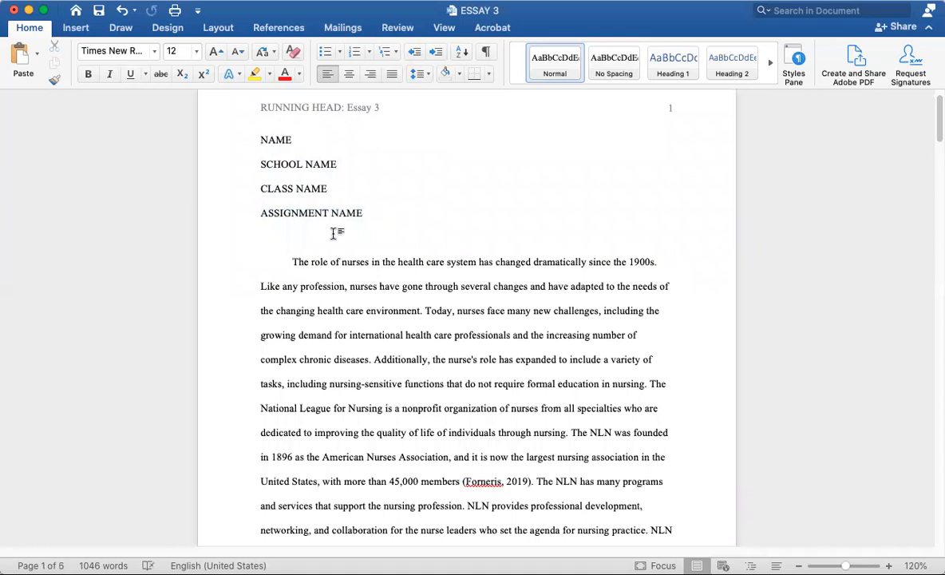
# - Add blank lines above the title block and re-center the four title lines
pyautogui.moveTo(260, 139); pyautogui.dragTo(366, 222)
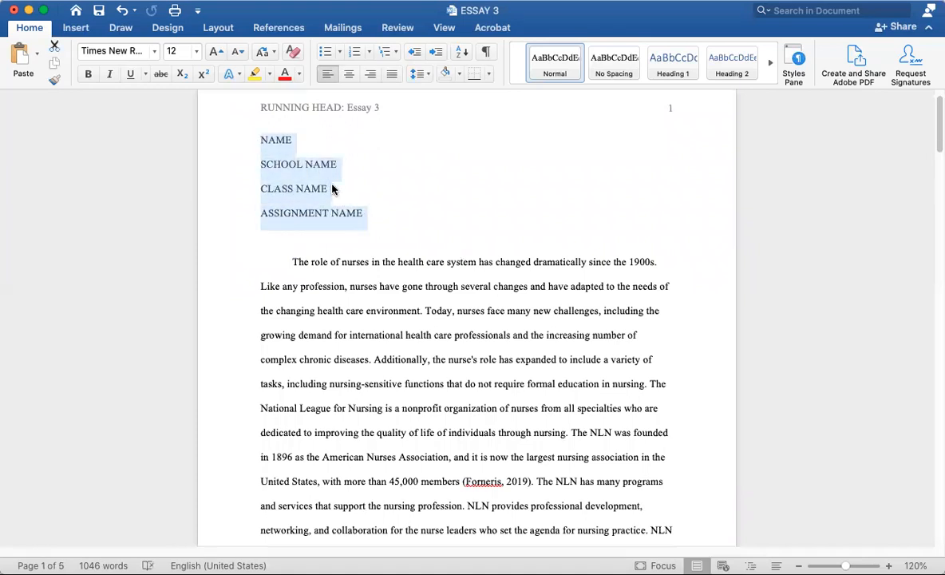
pyautogui.click(265, 238)
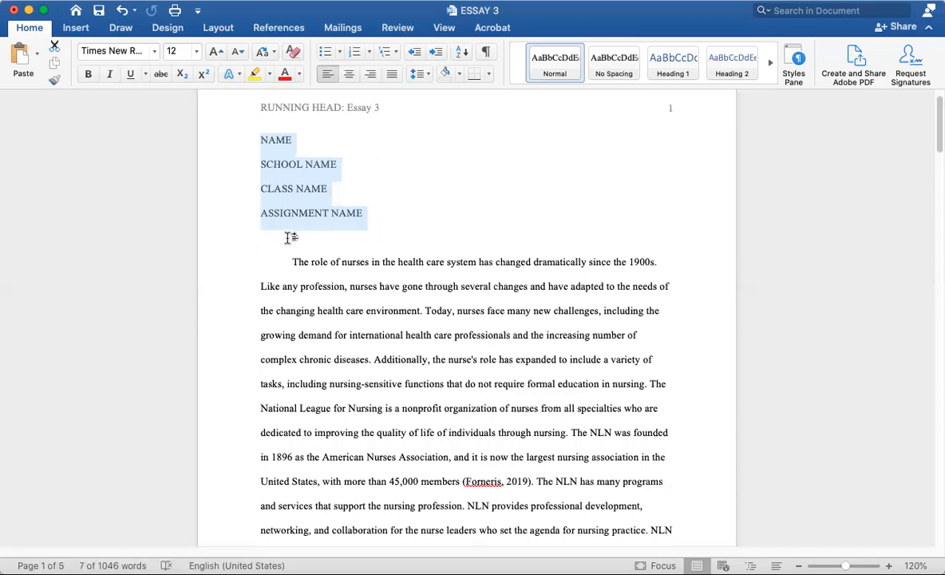
pyautogui.write('Titl')
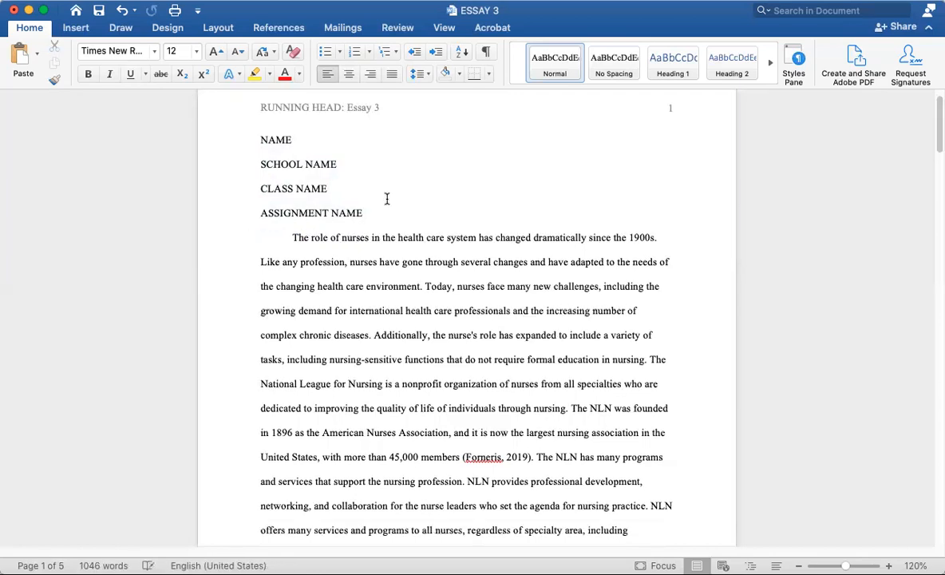
pyautogui.moveTo(260, 140); pyautogui.dragTo(367, 222)
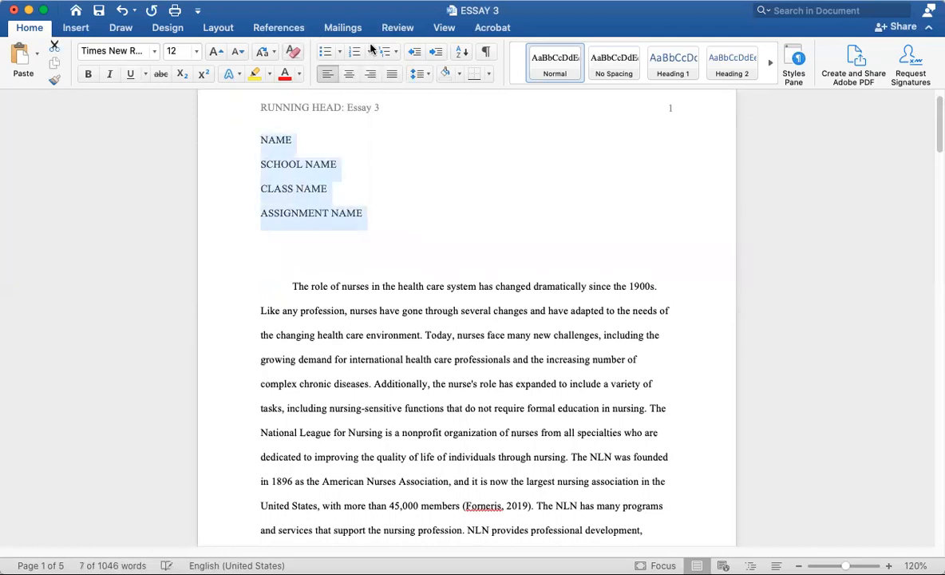
pyautogui.click(349, 73)
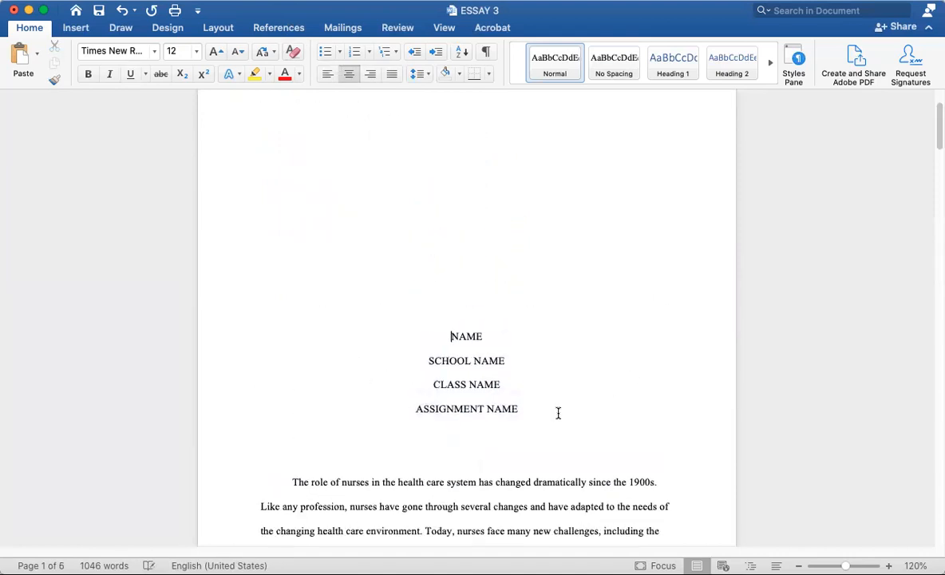
# - Push the essay's opening paragraph to page 2, leaving the title lines alone on page 1
pyautogui.scroll(-3)
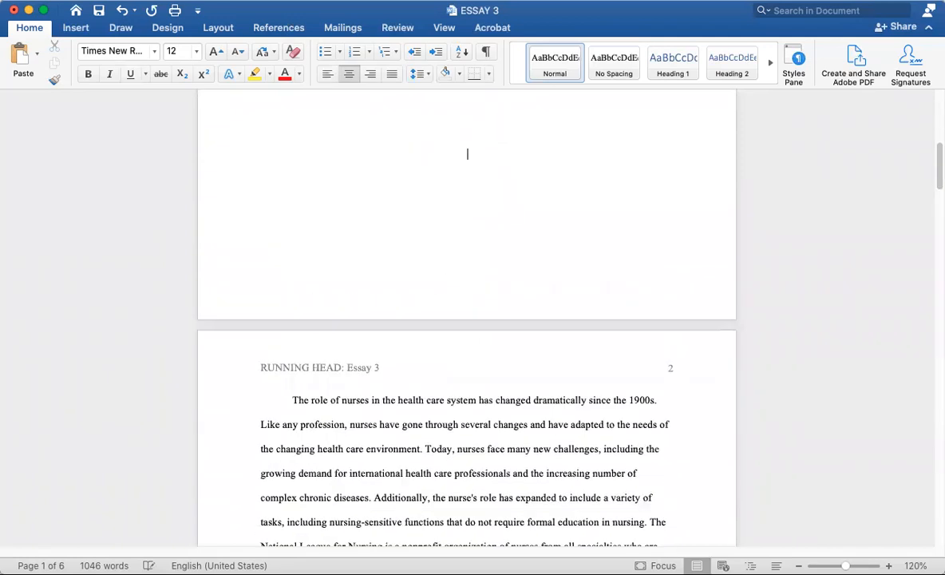
pyautogui.scroll(3)
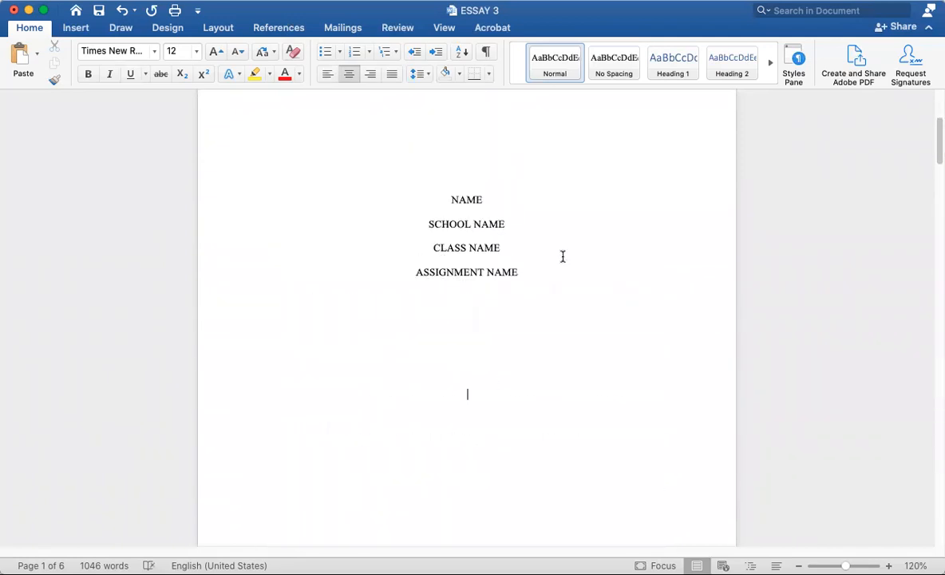
pyautogui.scroll(-3)
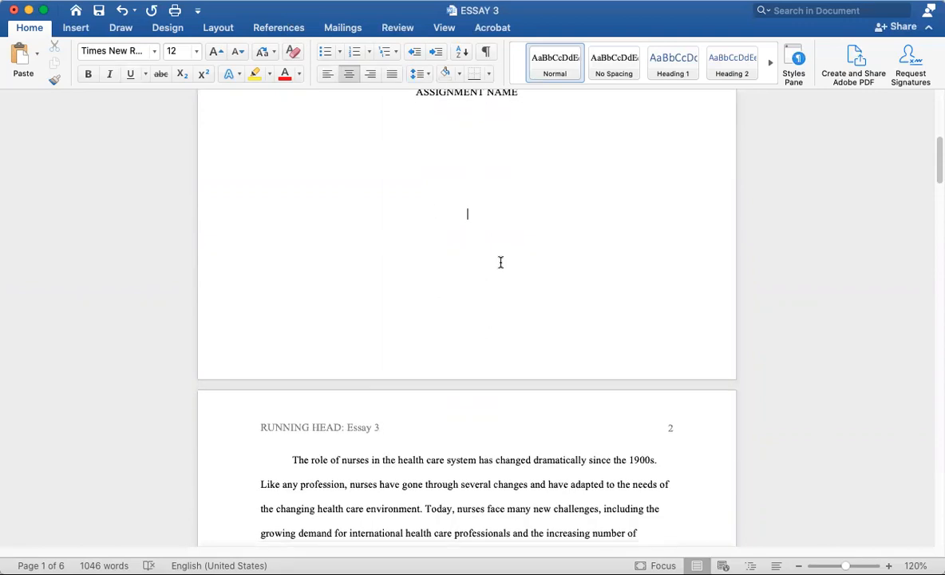
pyautogui.scroll(-3)
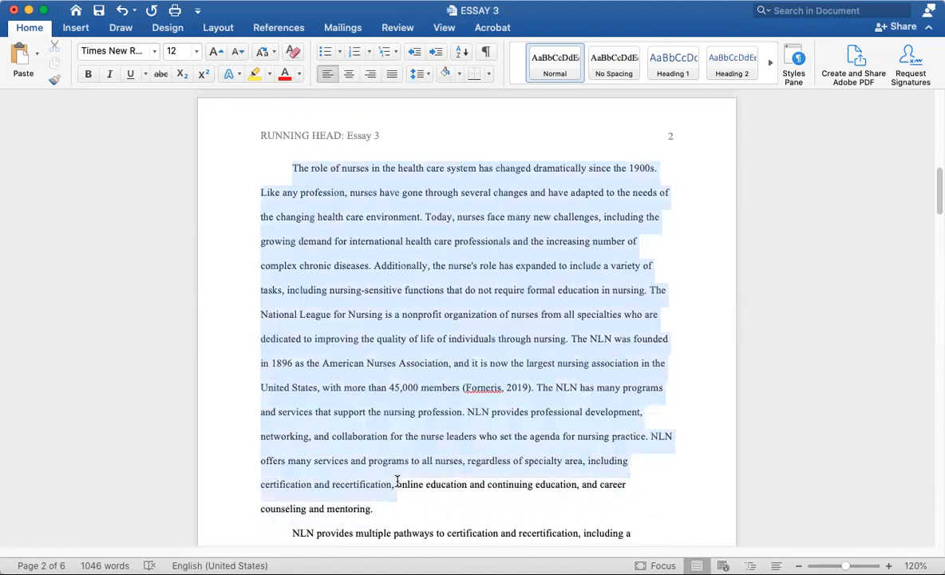
pyautogui.click(464, 363)
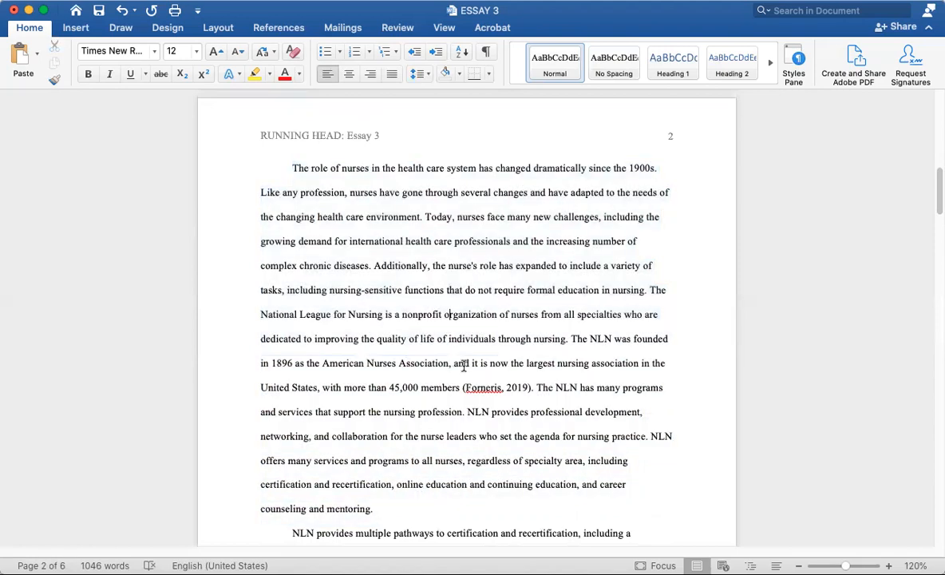
pyautogui.scroll(3)
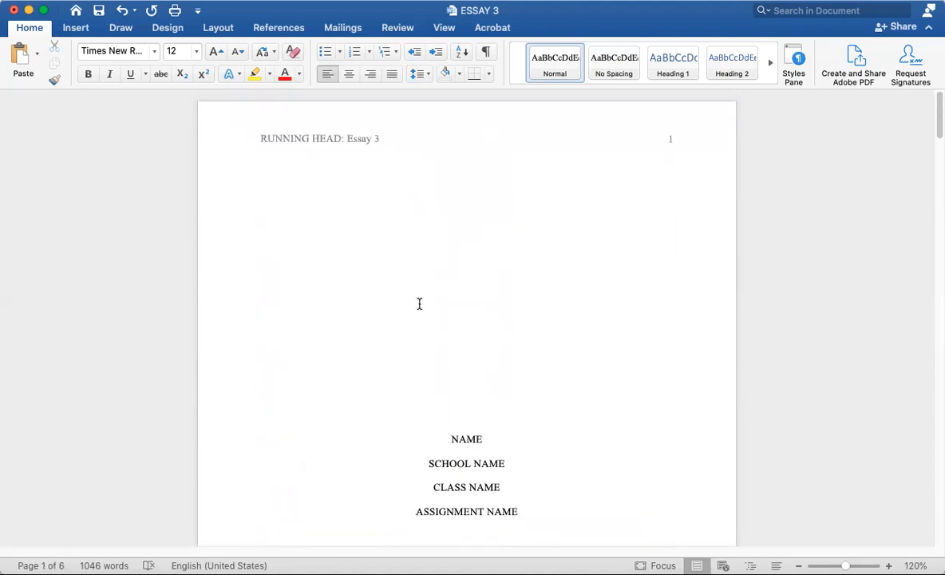
pyautogui.moveTo(415, 308)
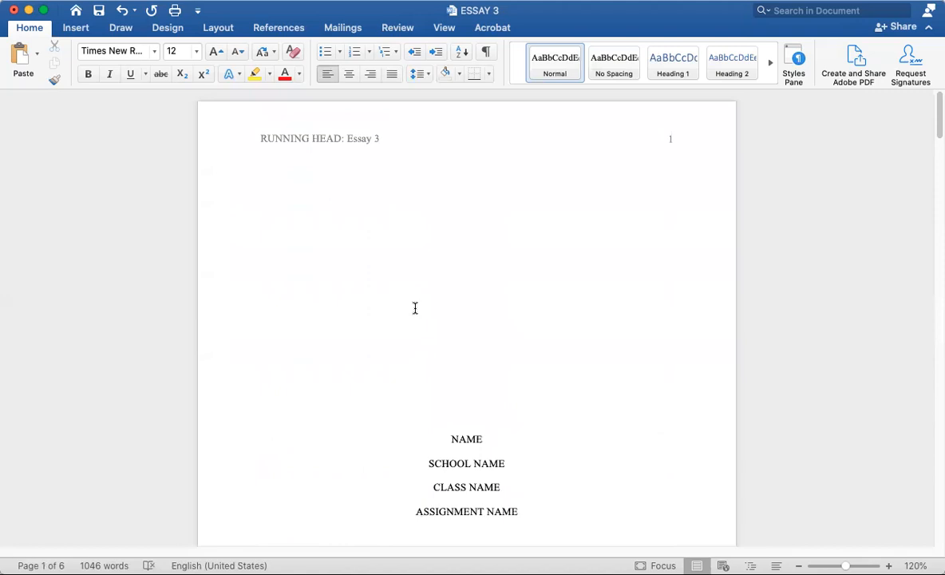
pyautogui.moveTo(289, 141)
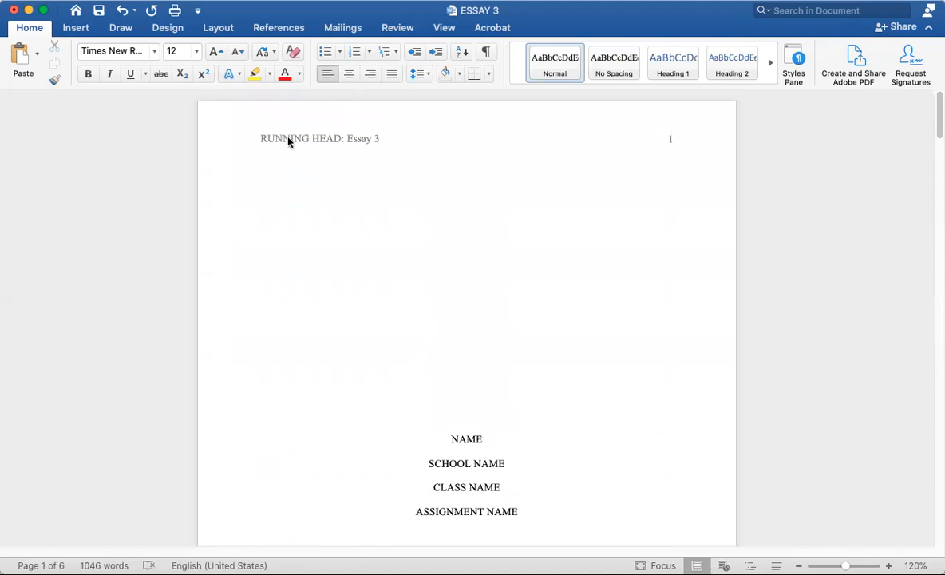
# - Edit the header to 'RUNNING HEAD: Essay 3' with page number 1
pyautogui.doubleClick(319, 139)
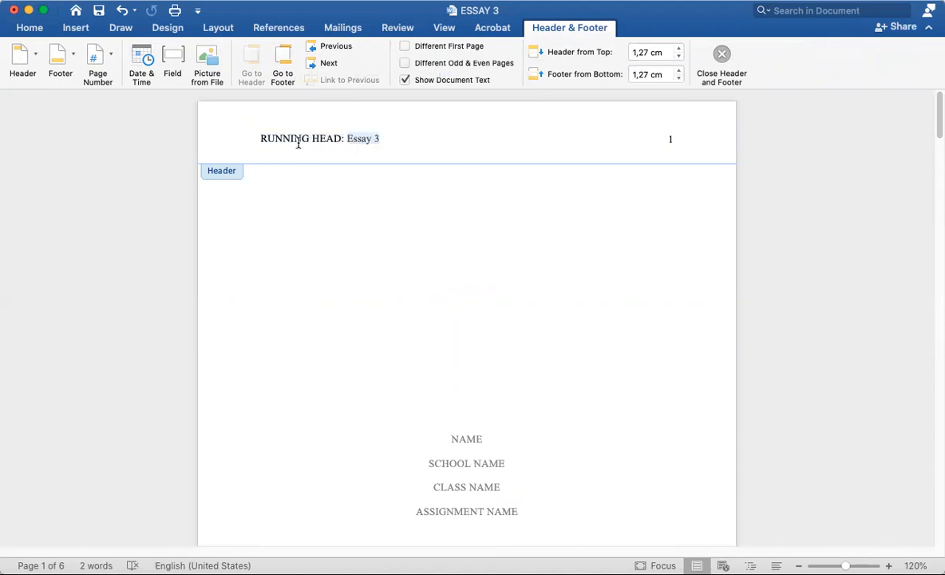
pyautogui.moveTo(392, 173)
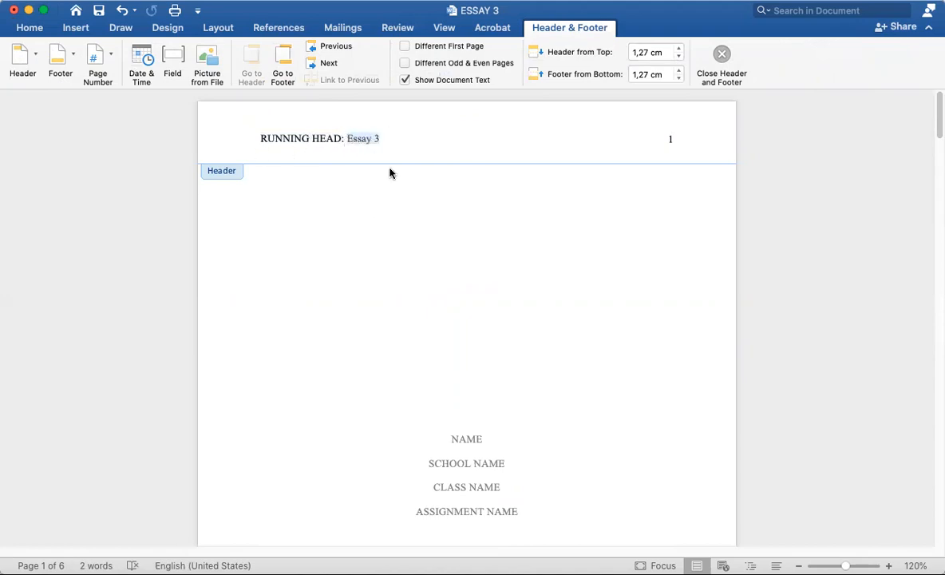
pyautogui.click(721, 64)
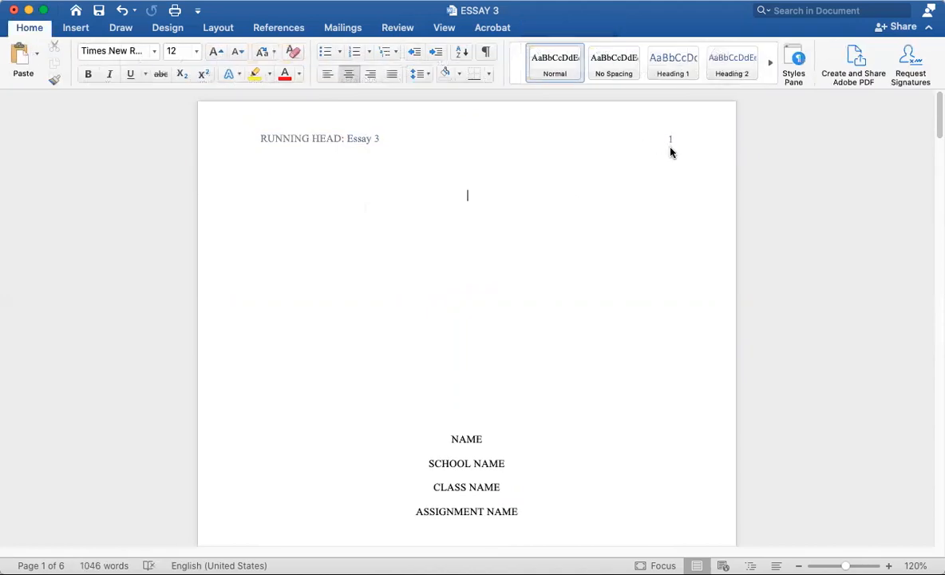
pyautogui.moveTo(661, 141)
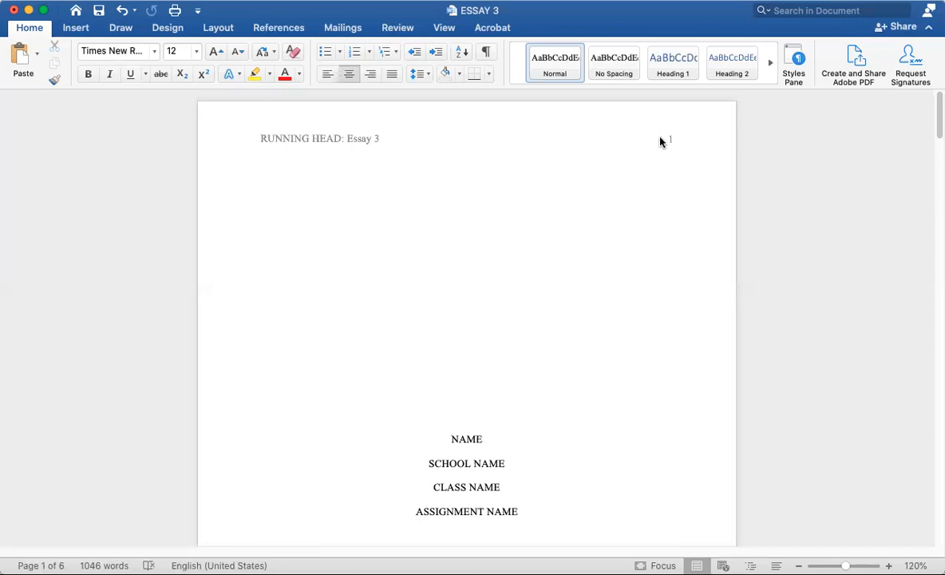
pyautogui.moveTo(647, 144)
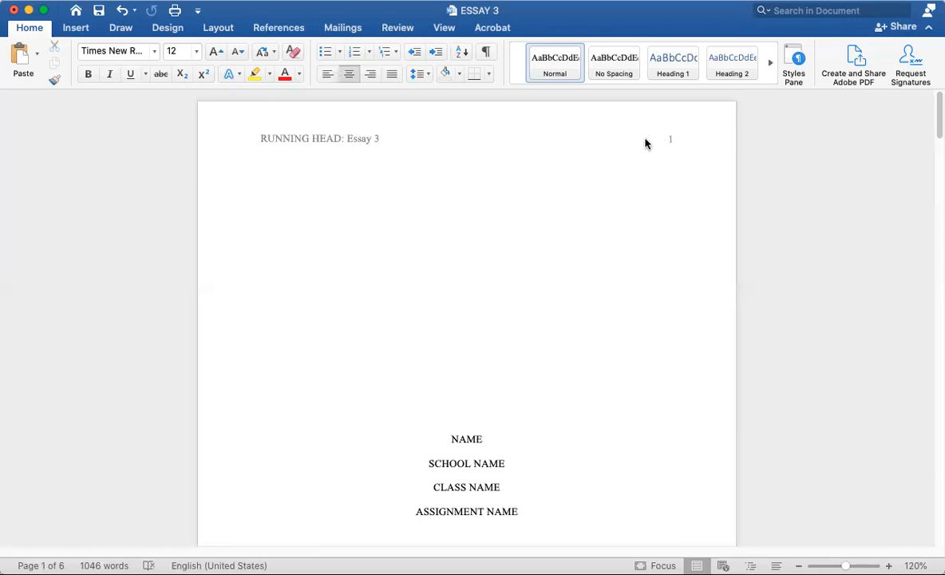
pyautogui.click(467, 170)
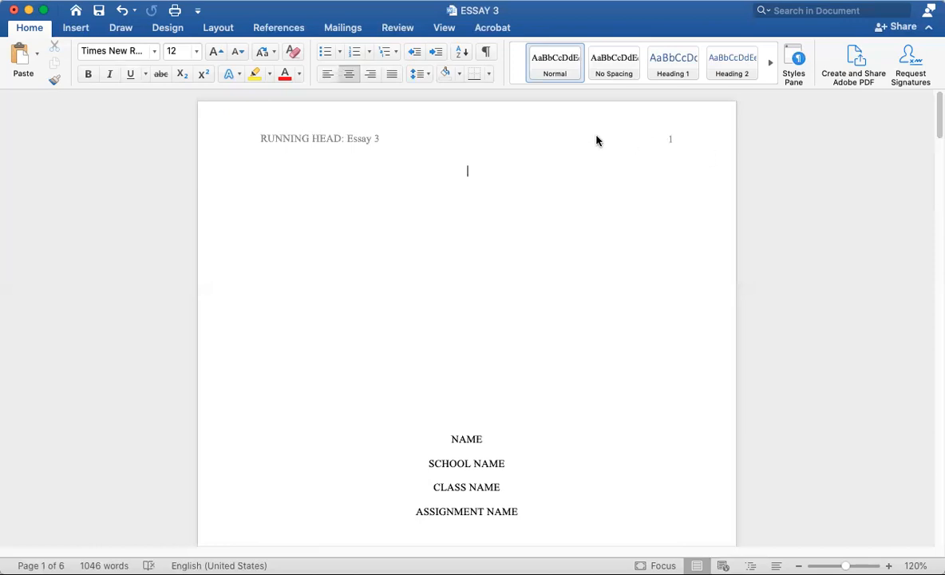
pyautogui.doubleClick(320, 138)
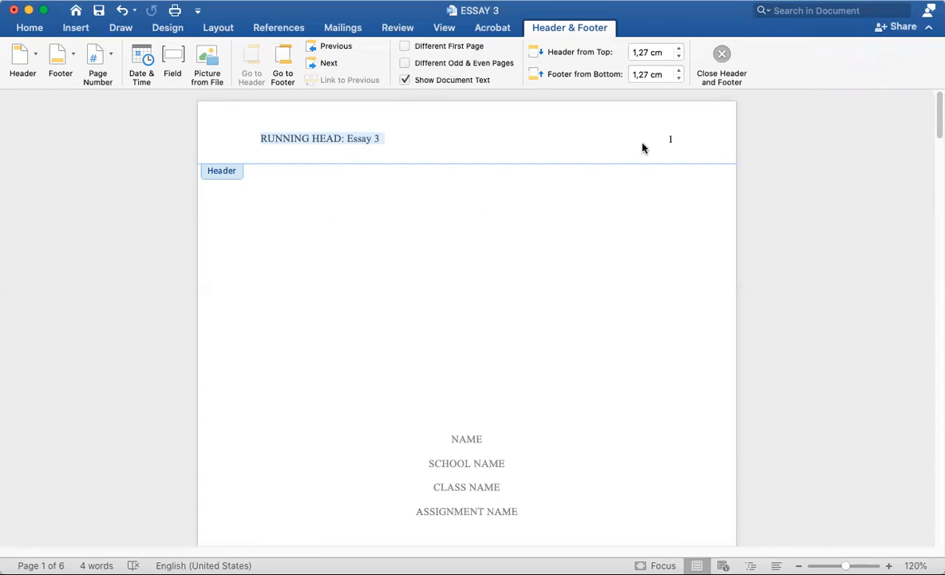
pyautogui.moveTo(682, 148)
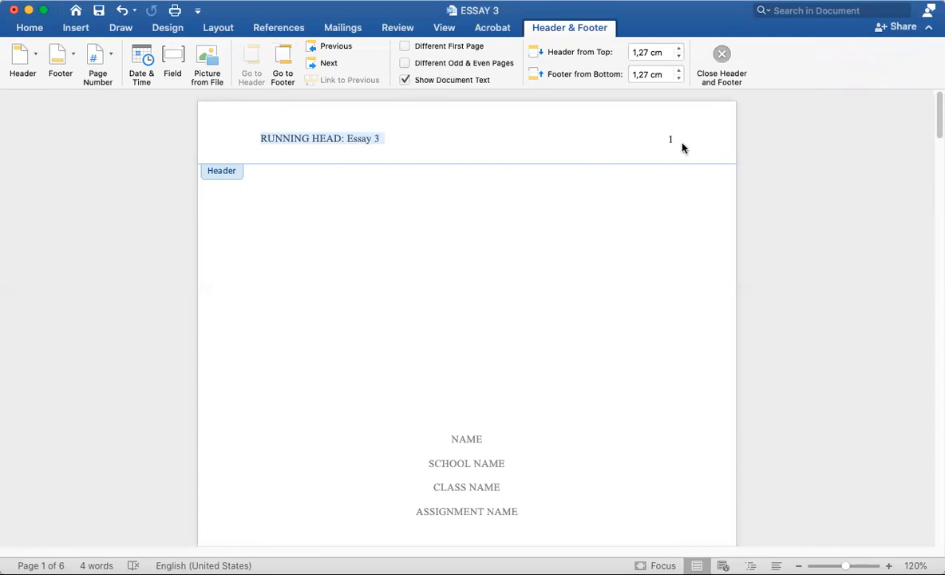
pyautogui.moveTo(441, 262)
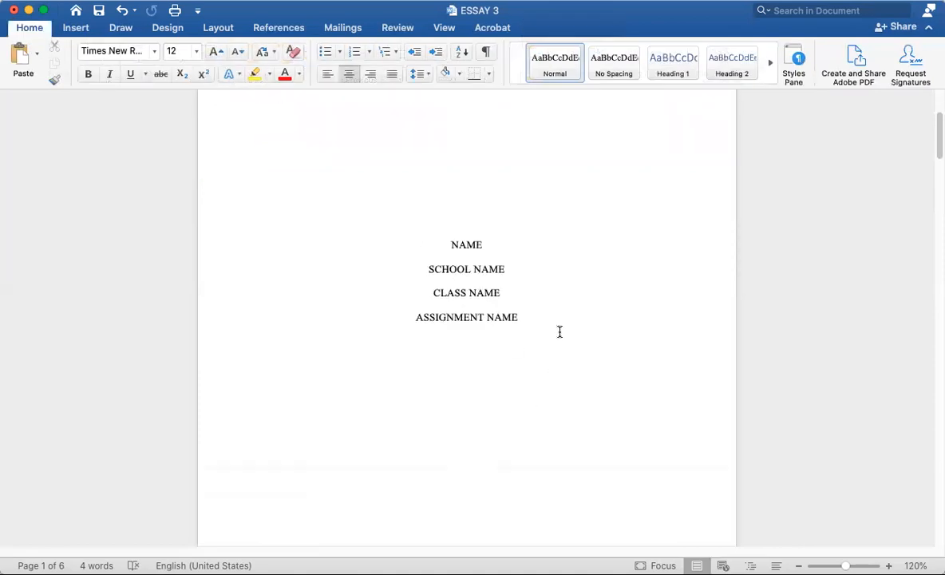
pyautogui.moveTo(455, 232)
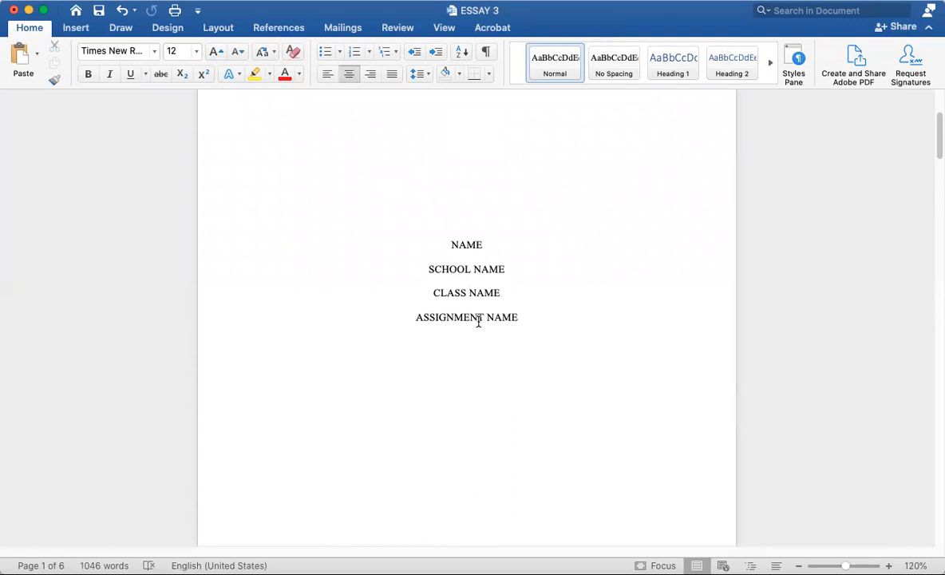
# - Scroll to page 2's opening paragraph ending with (Forneris, 2019)
pyautogui.scroll(3)
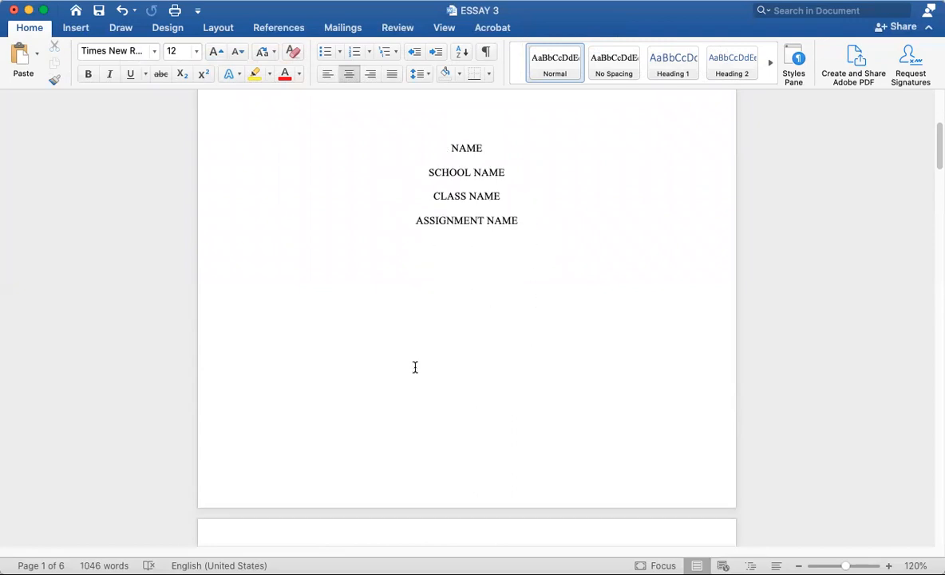
pyautogui.scroll(-3)
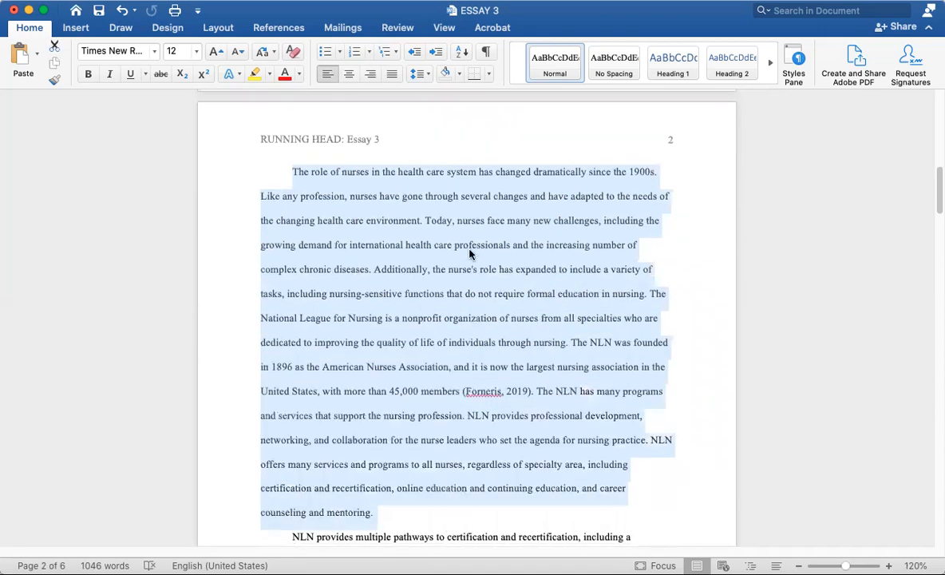
pyautogui.click(506, 426)
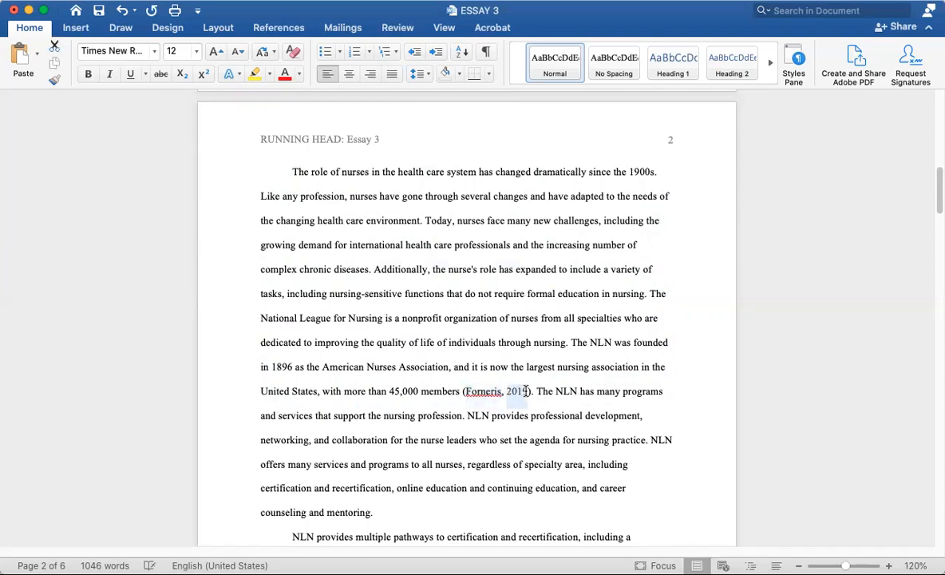
pyautogui.click(523, 391)
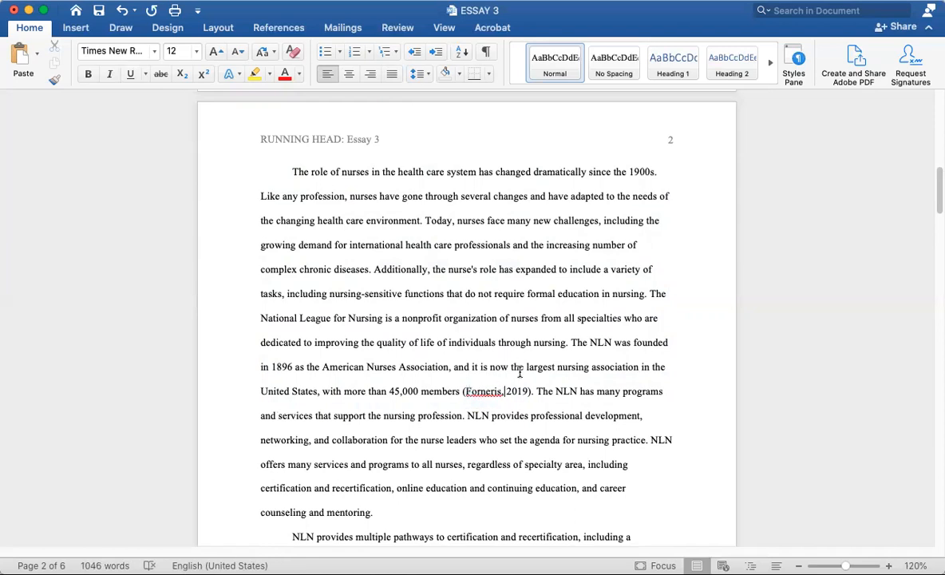
pyautogui.scroll(-3)
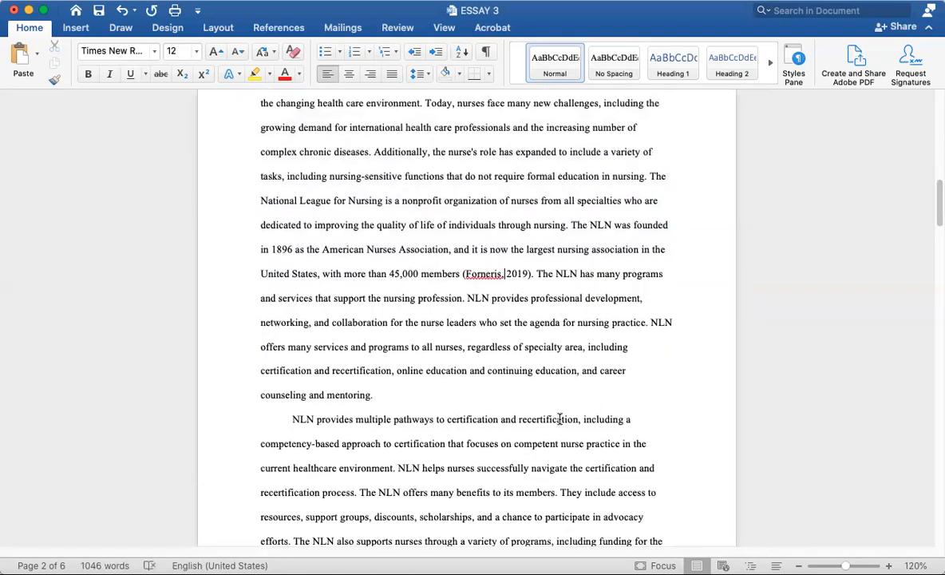
pyautogui.scroll(-3)
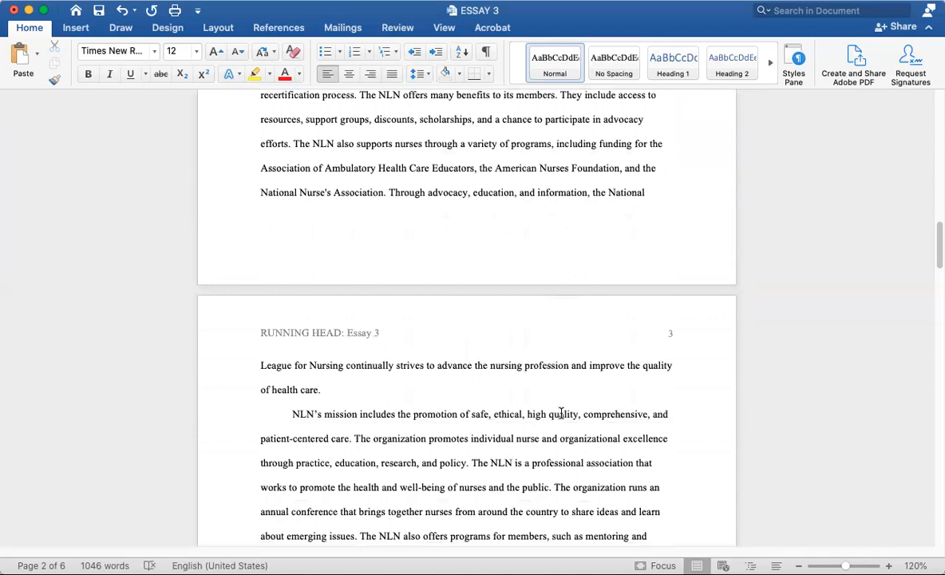
pyautogui.scroll(-3)
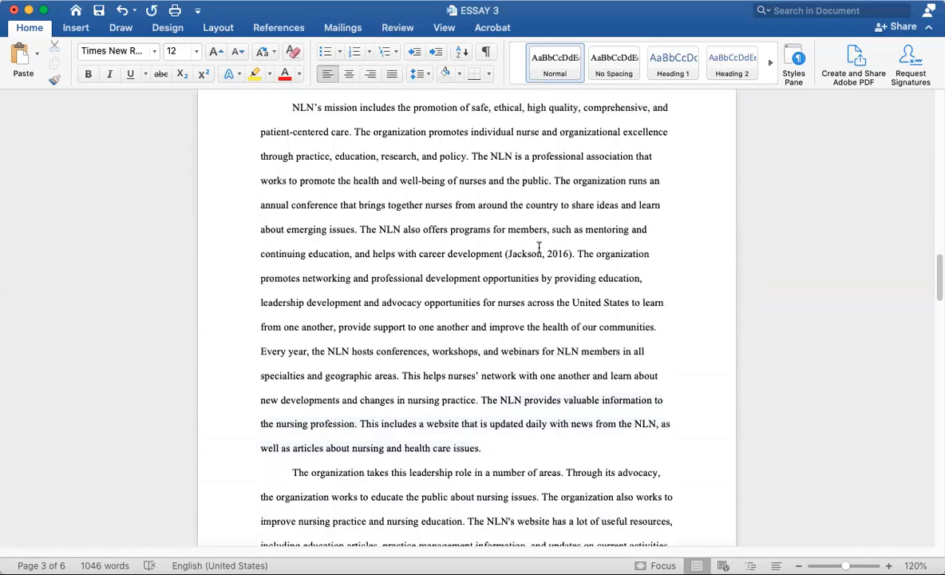
pyautogui.doubleClick(525, 253)
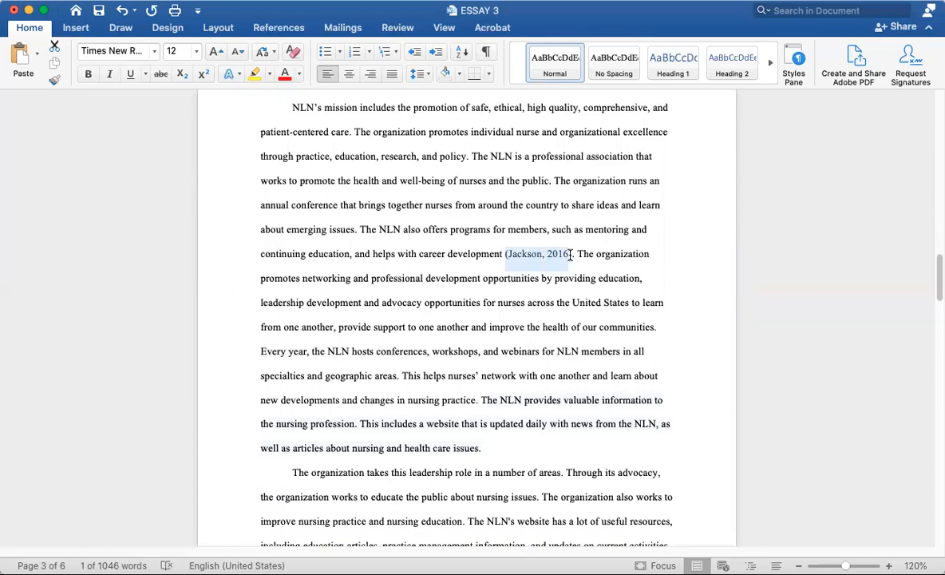
pyautogui.scroll(-3)
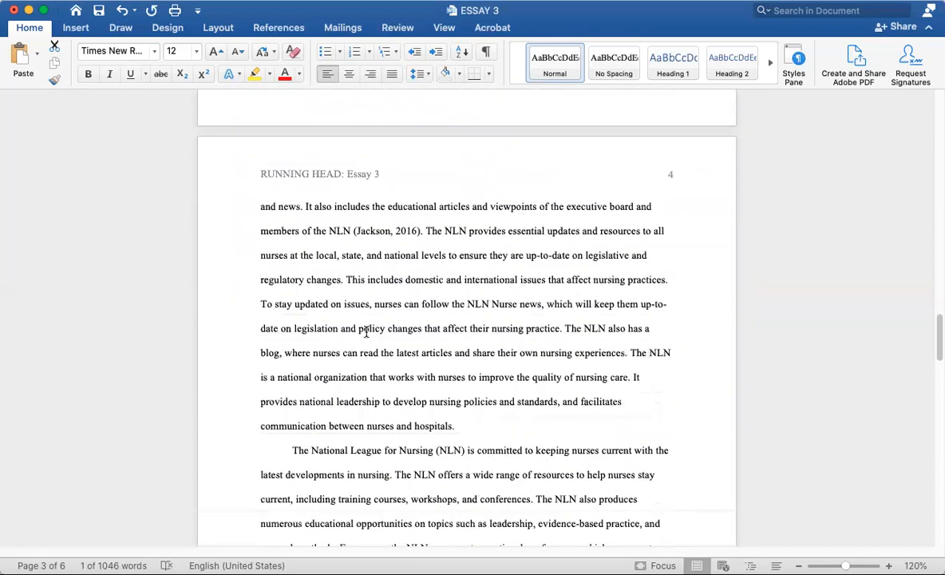
pyautogui.scroll(-3)
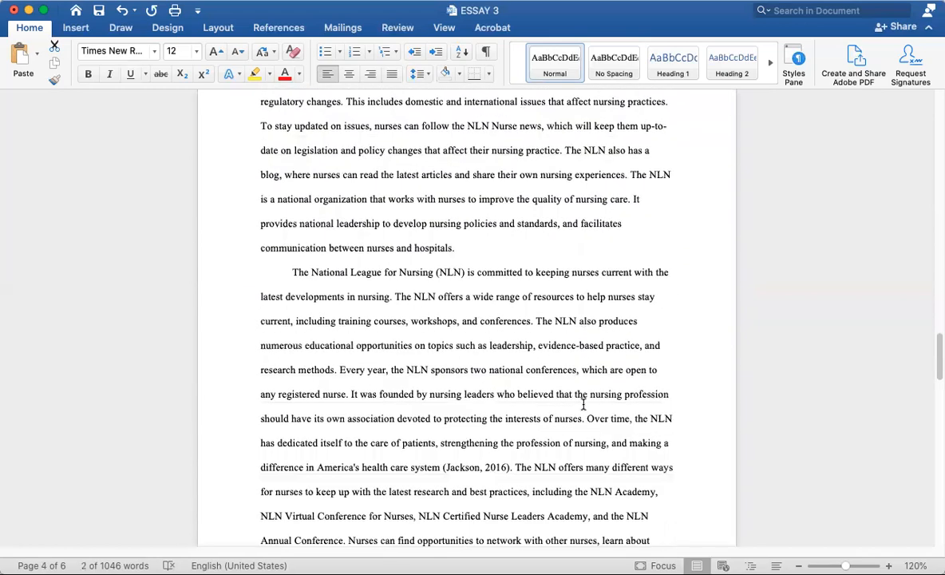
pyautogui.scroll(-3)
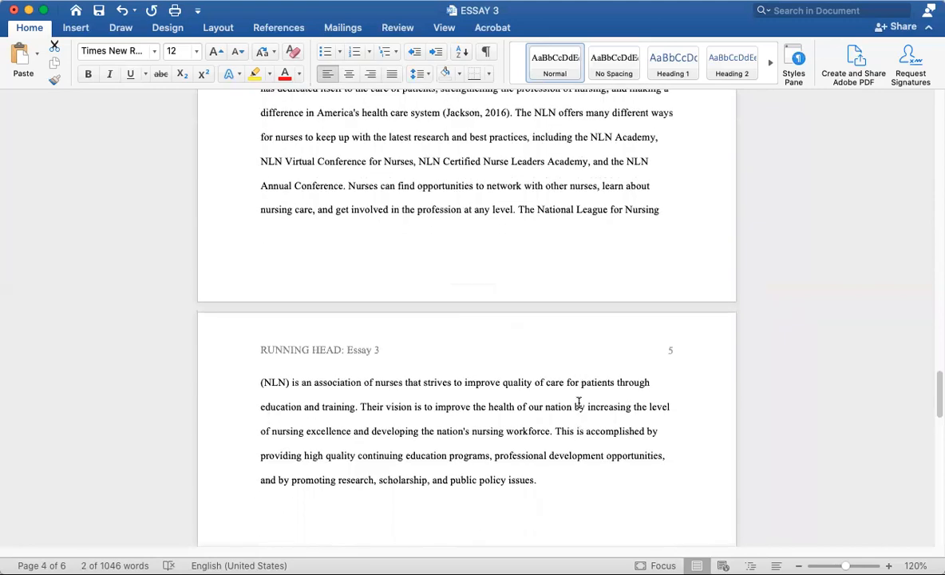
pyautogui.scroll(3)
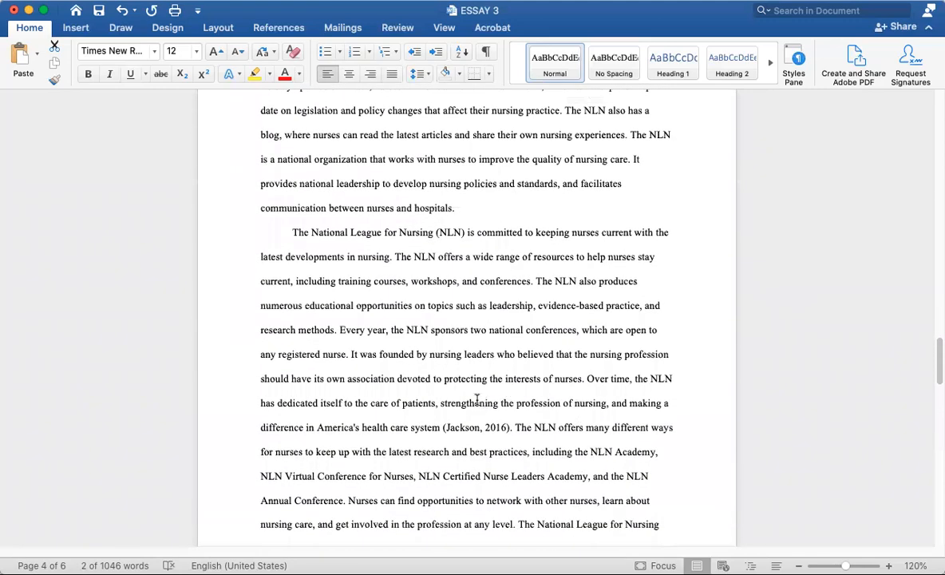
pyautogui.scroll(3)
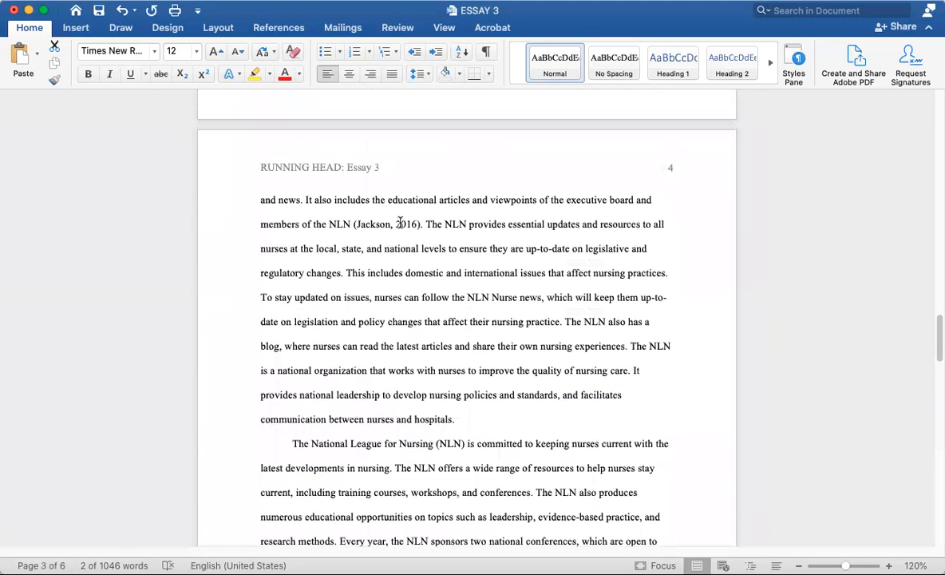
pyautogui.doubleClick(386, 225)
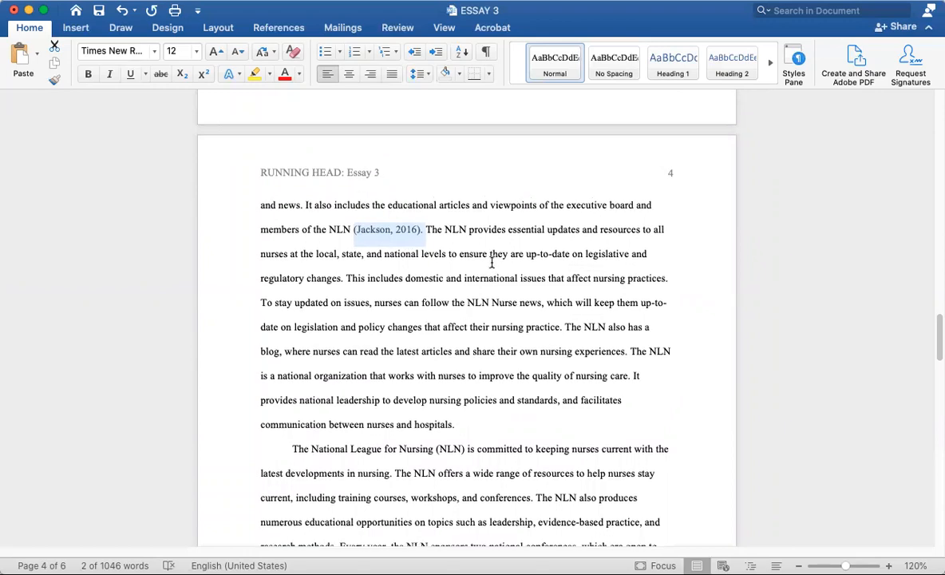
pyautogui.scroll(3)
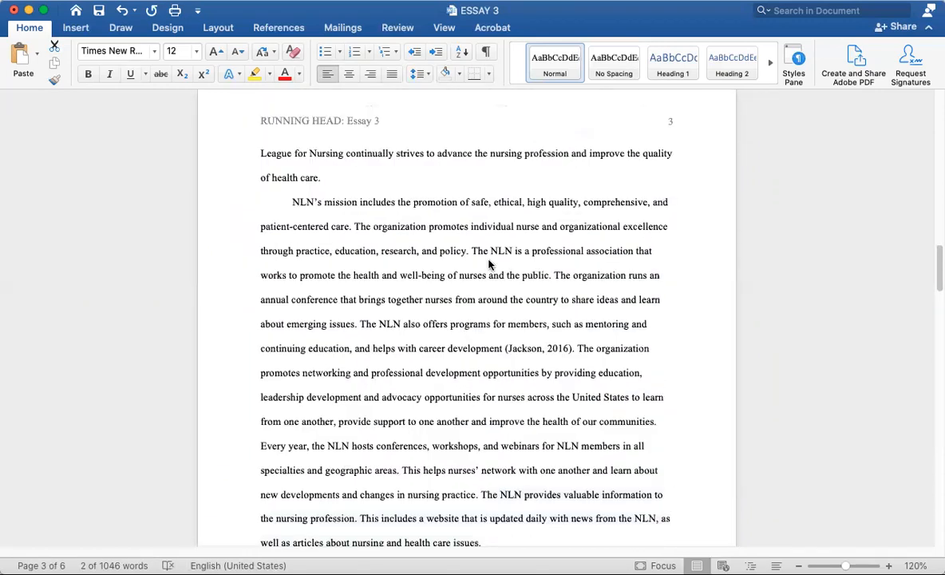
pyautogui.scroll(3)
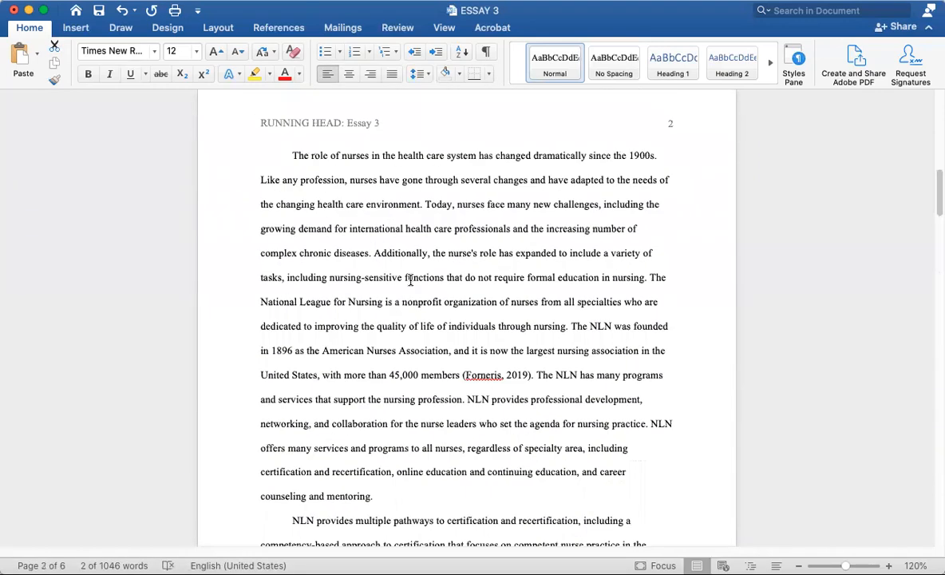
pyautogui.scroll(3)
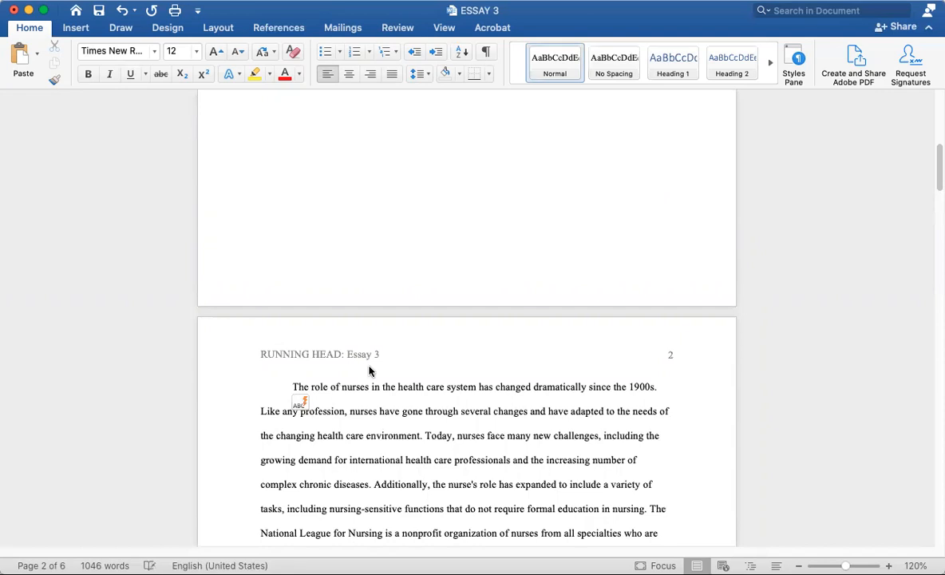
pyautogui.scroll(-3)
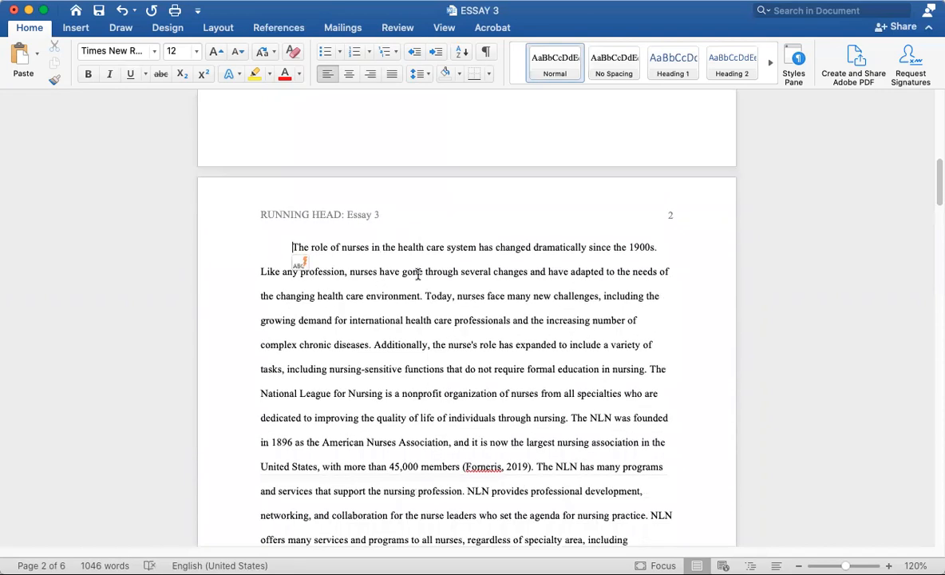
pyautogui.scroll(3)
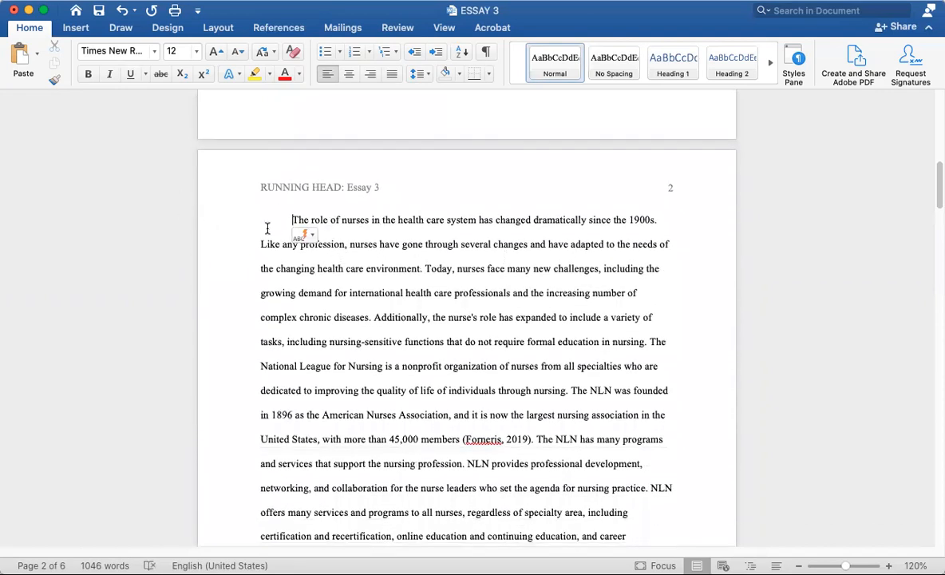
pyautogui.scroll(3)
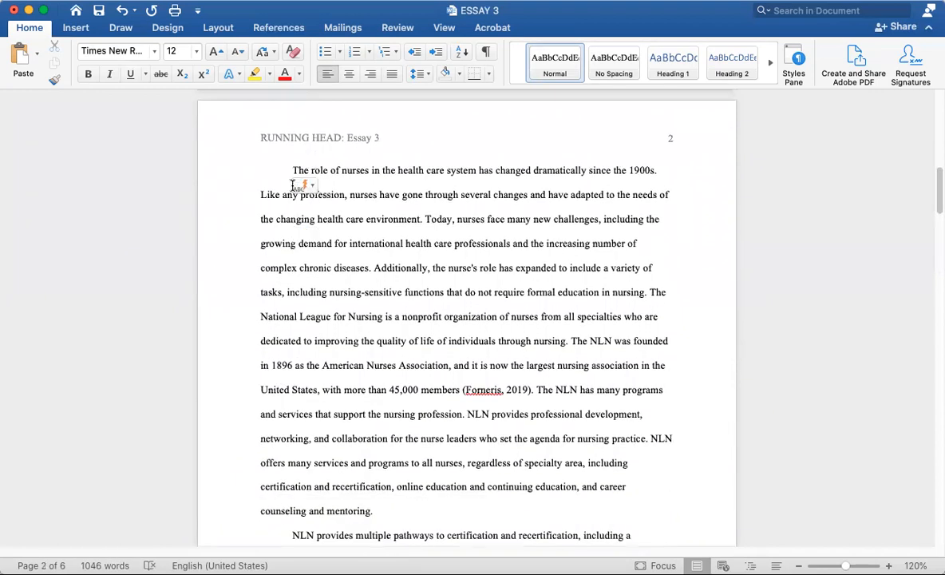
pyautogui.scroll(-3)
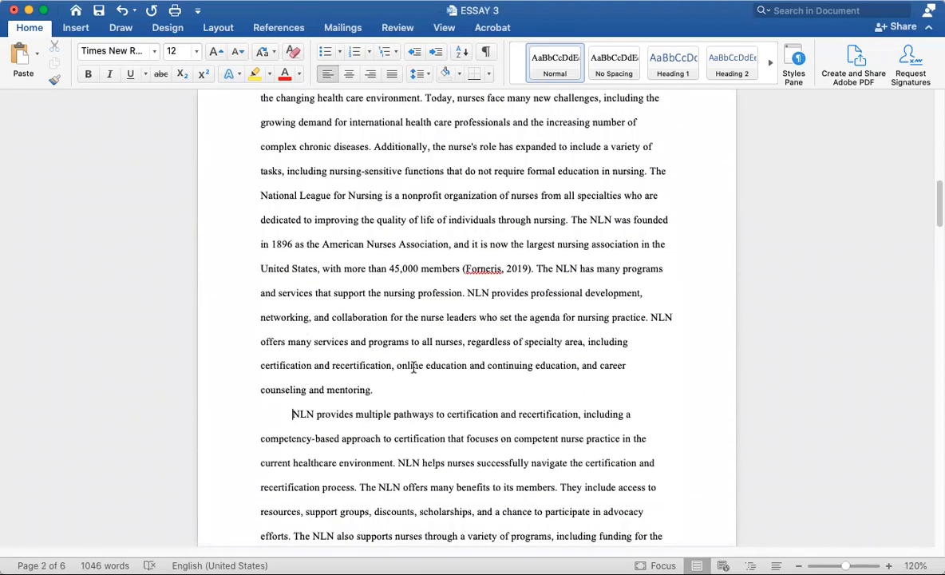
pyautogui.scroll(3)
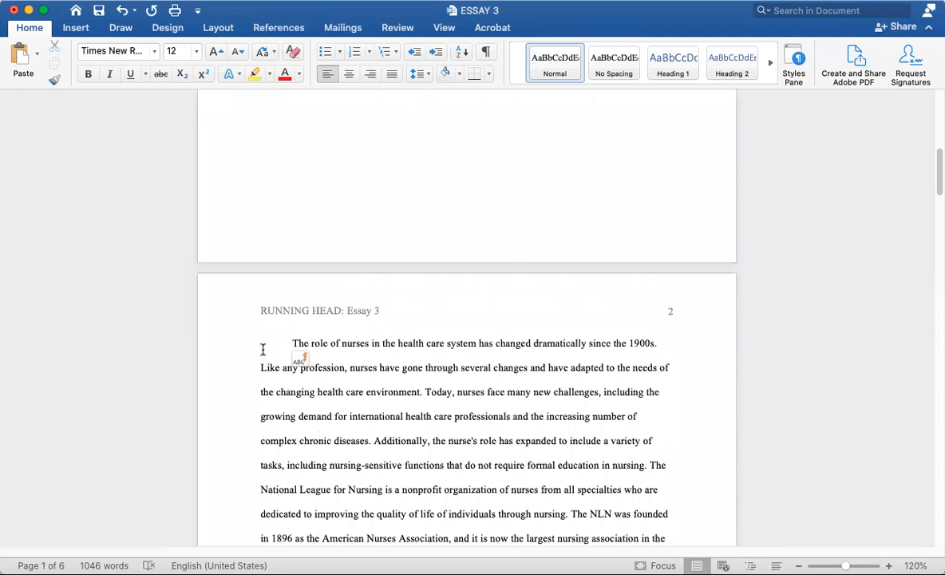
pyautogui.scroll(-3)
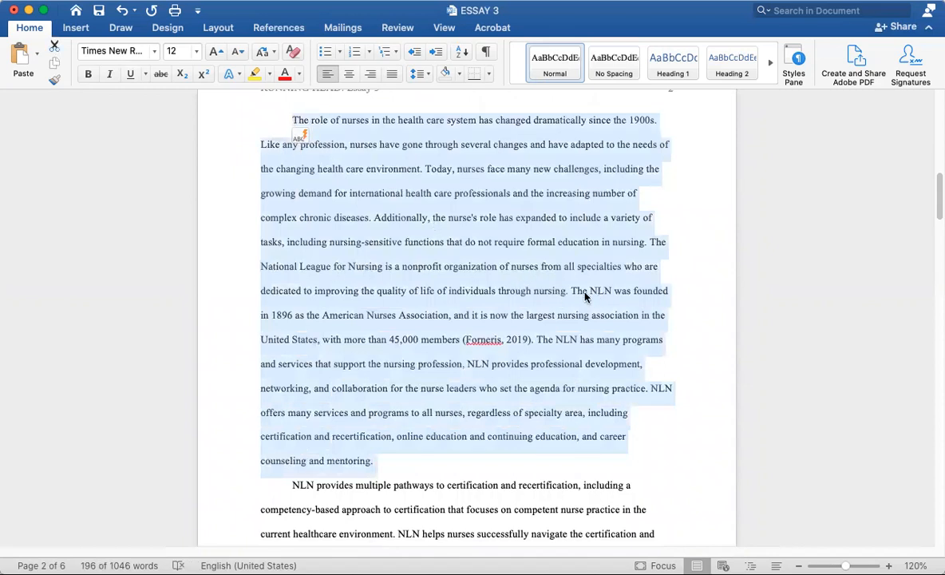
pyautogui.click(374, 217)
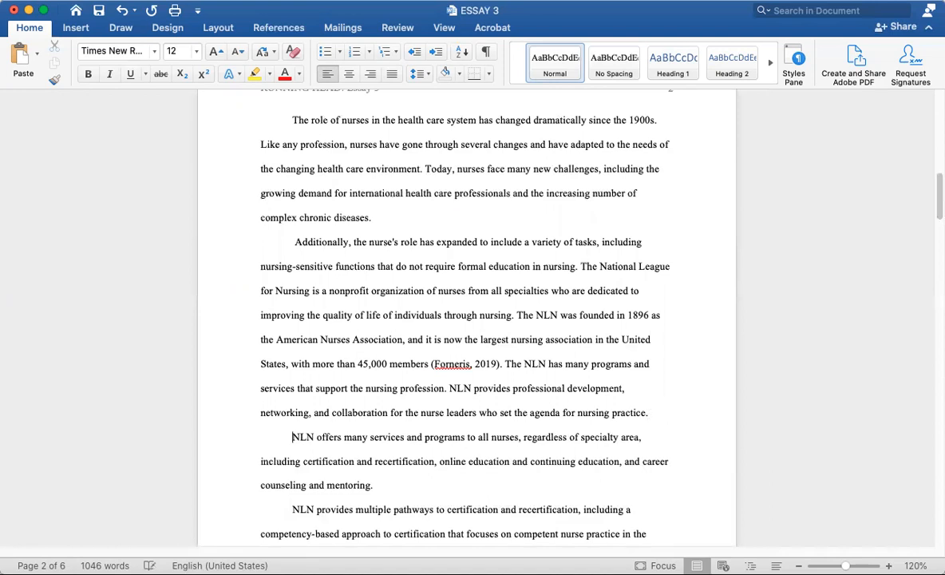
pyautogui.moveTo(260, 193); pyautogui.dragTo(373, 485)
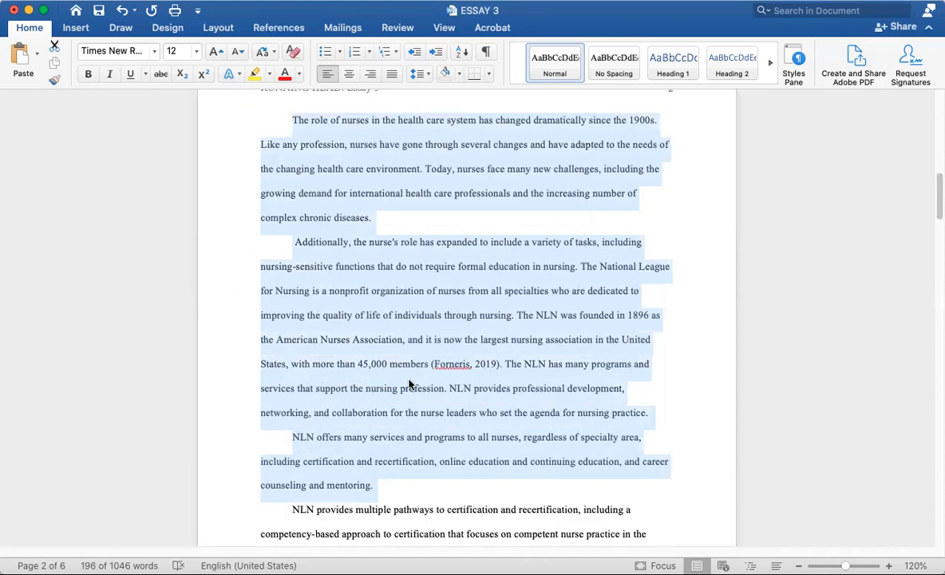
pyautogui.click(323, 242)
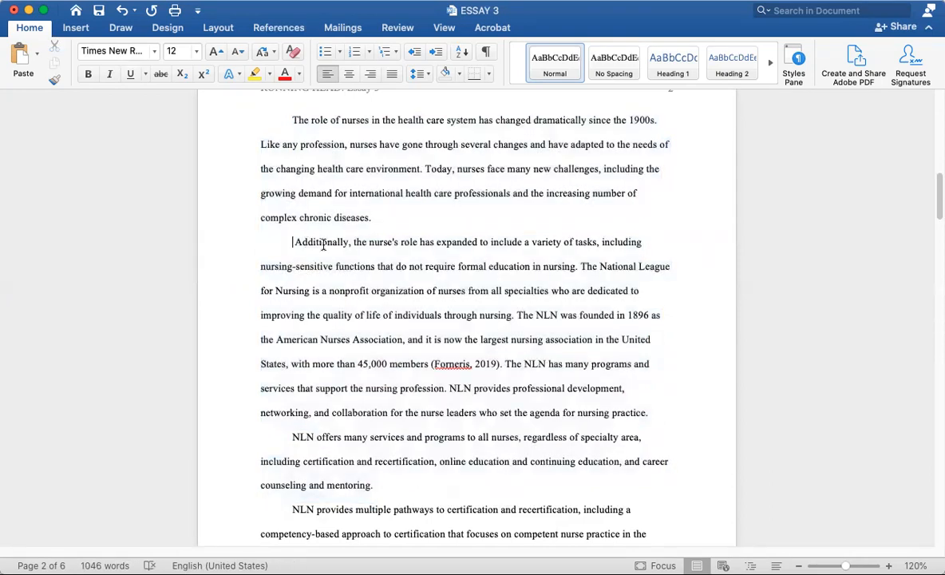
pyautogui.press('backspace')
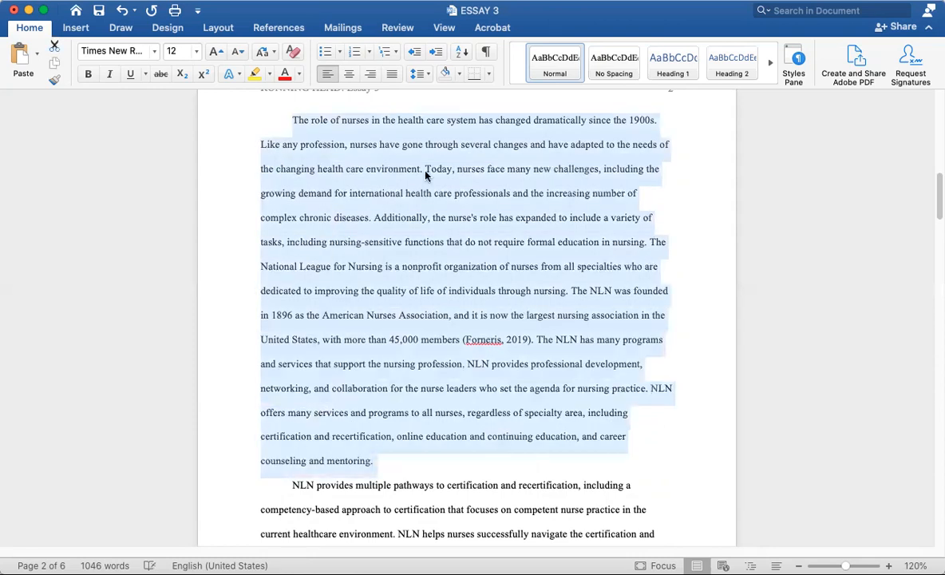
# - Scroll to page 6 and add a dash after the References heading
pyautogui.scroll(-3)
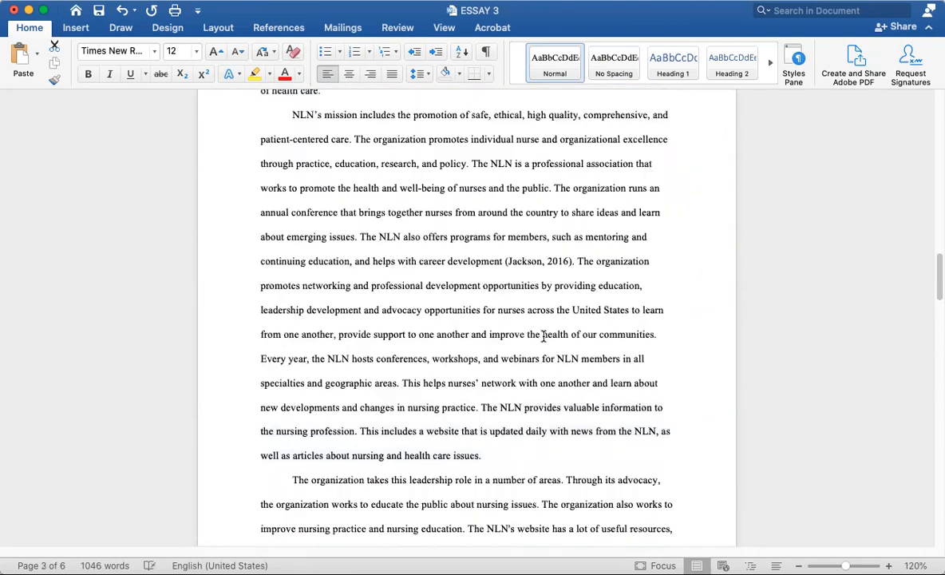
pyautogui.scroll(-3)
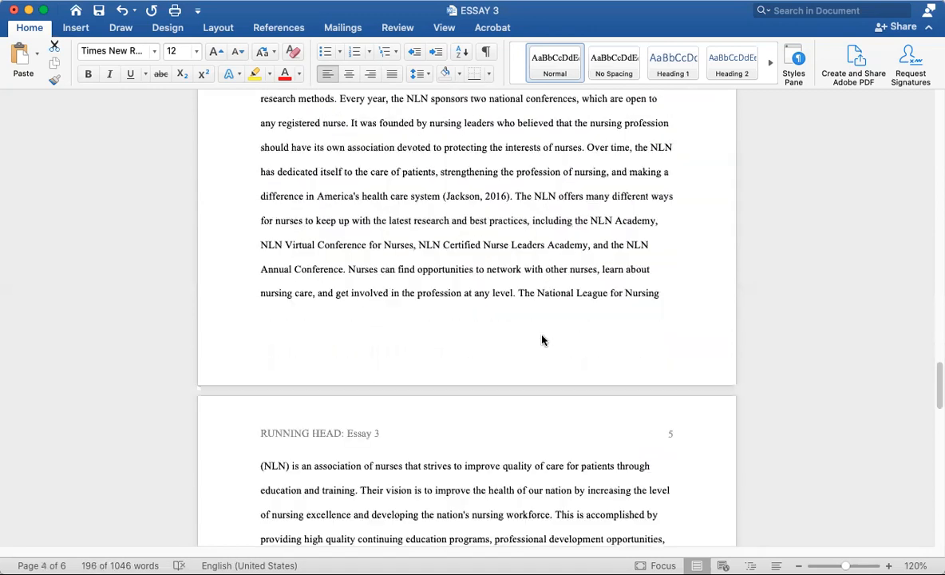
pyautogui.scroll(-3)
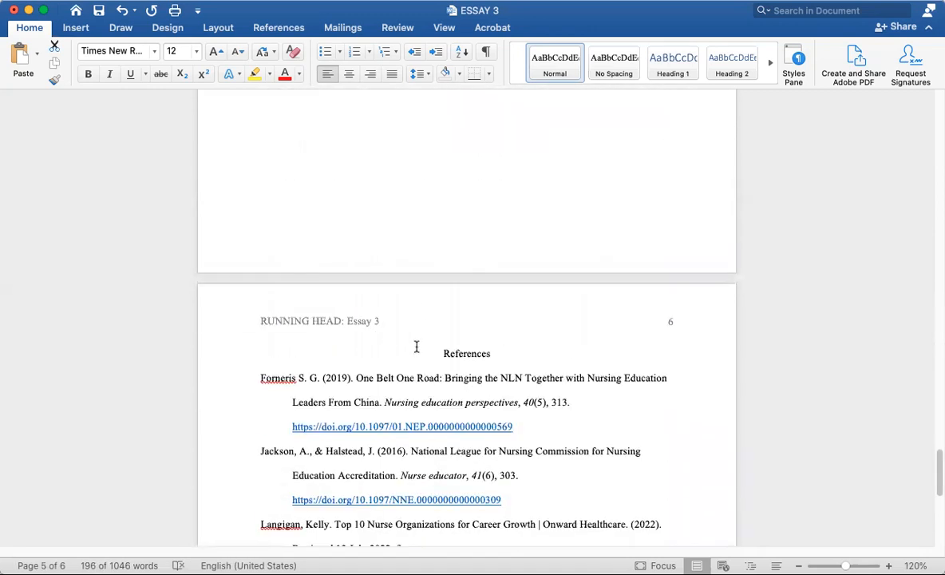
pyautogui.doubleClick(467, 353)
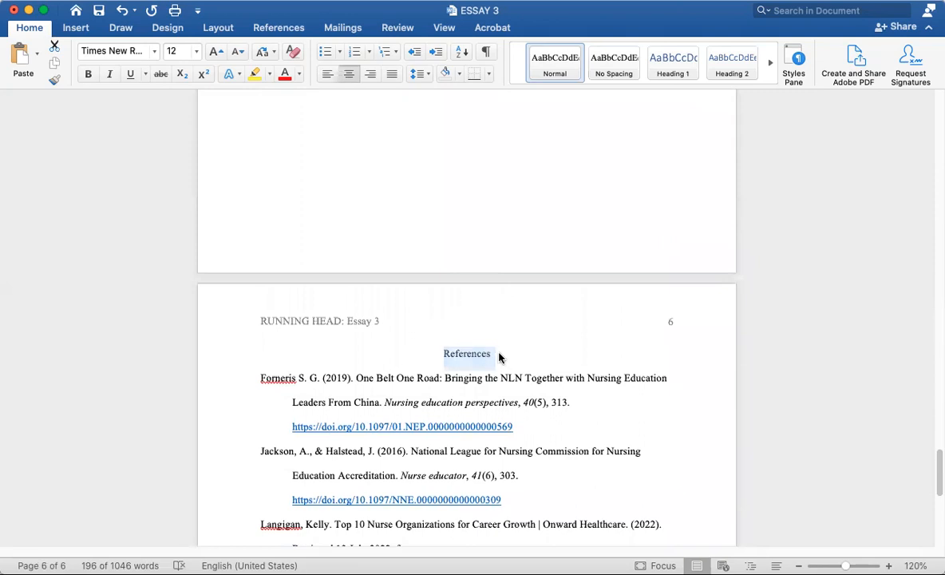
pyautogui.click(293, 179)
pyautogui.write(' -')
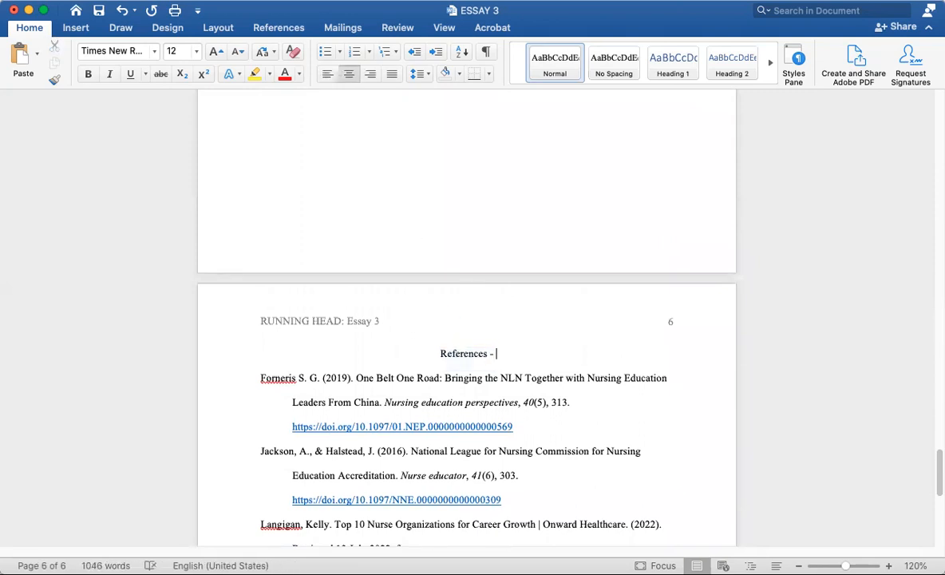
# - Type 'Works Cited can almost be from any source' after References, then delete it
pyautogui.write('Works')
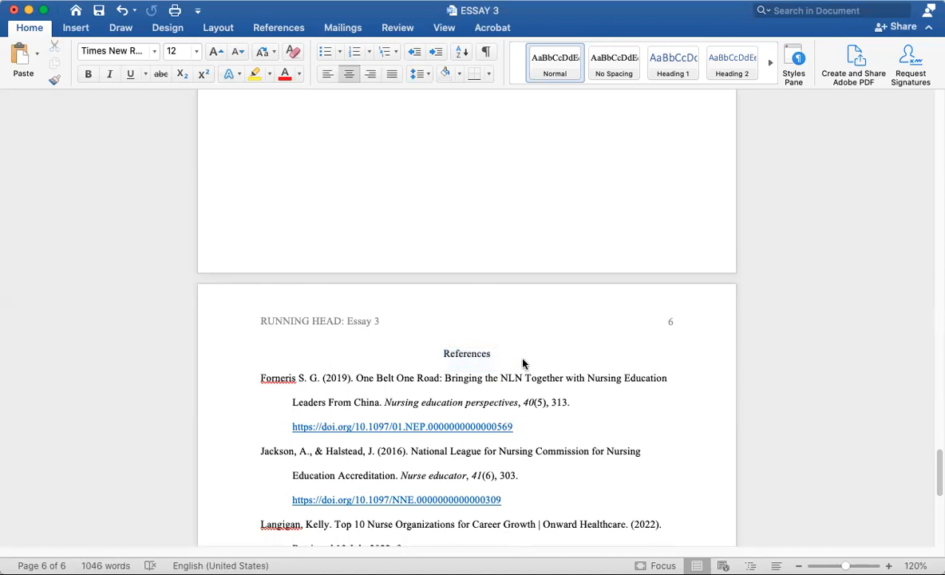
pyautogui.write('– Works Ci')
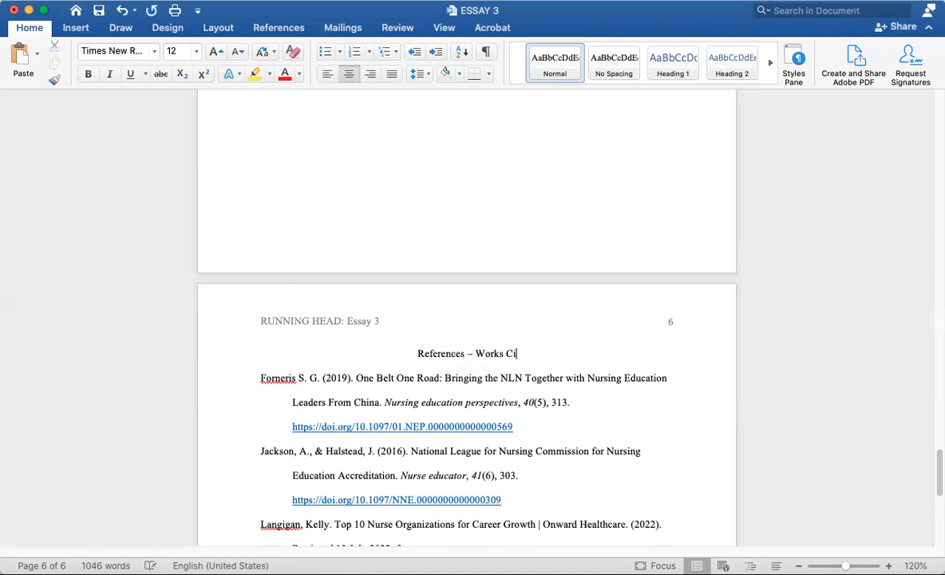
pyautogui.write('ted can almost')
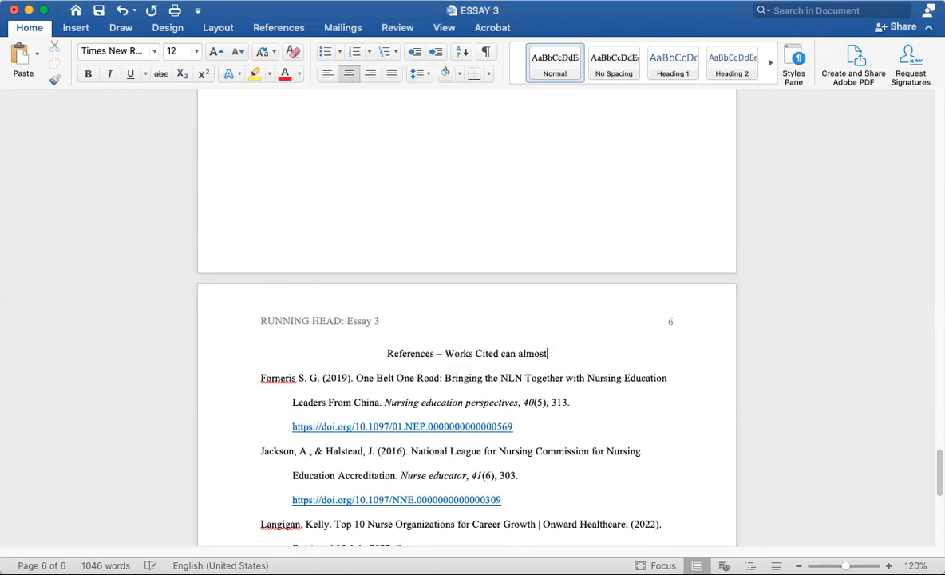
pyautogui.write('be from nay')
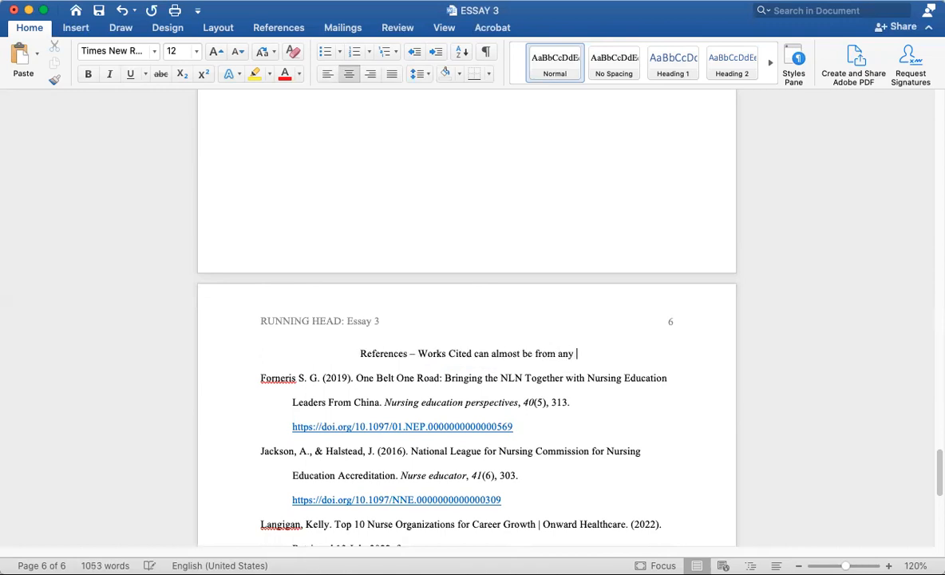
pyautogui.write('source')
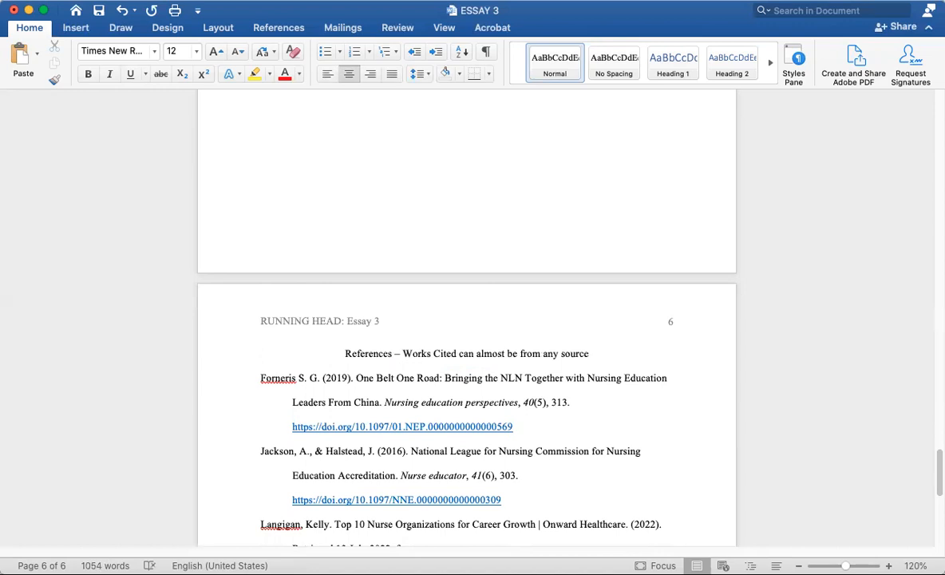
pyautogui.click(591, 353)
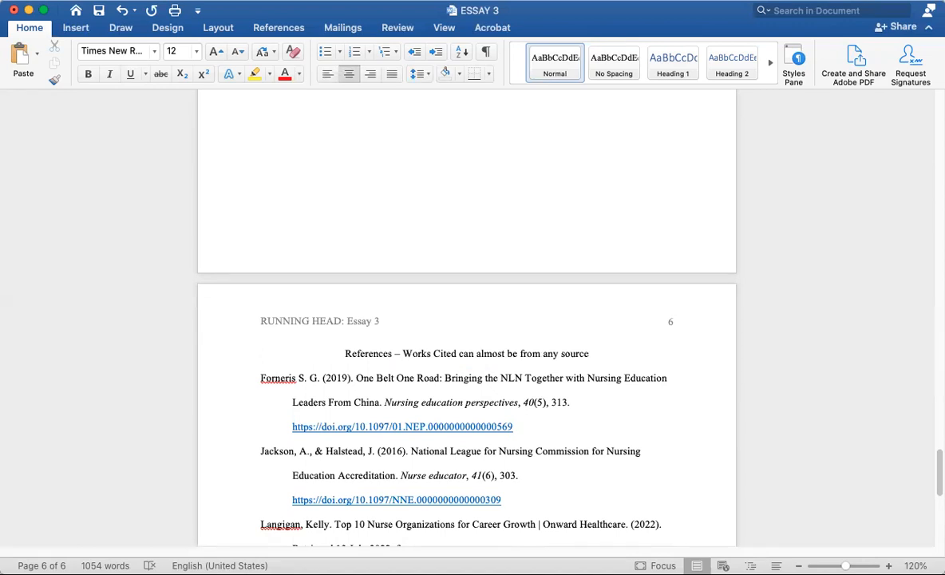
pyautogui.moveTo(402, 353)
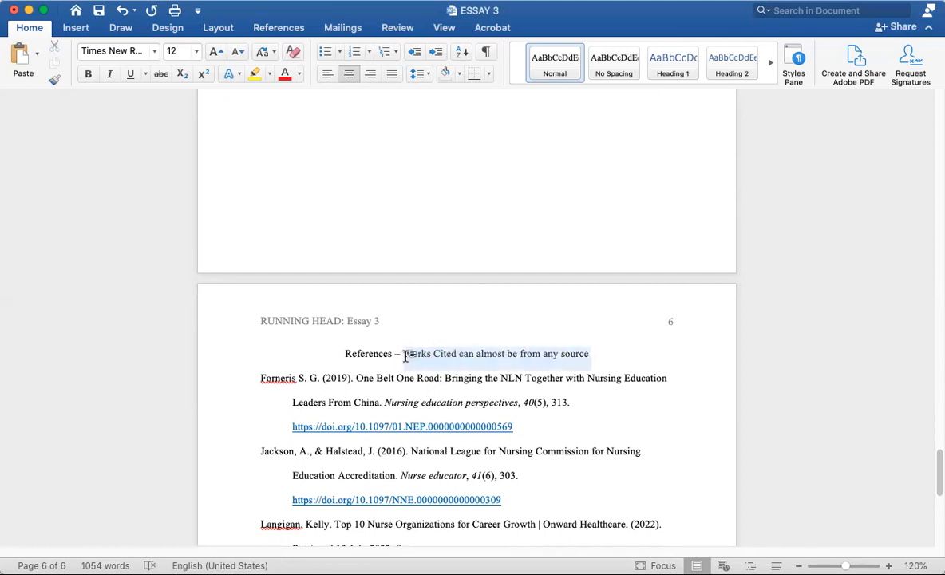
pyautogui.press('Delete')
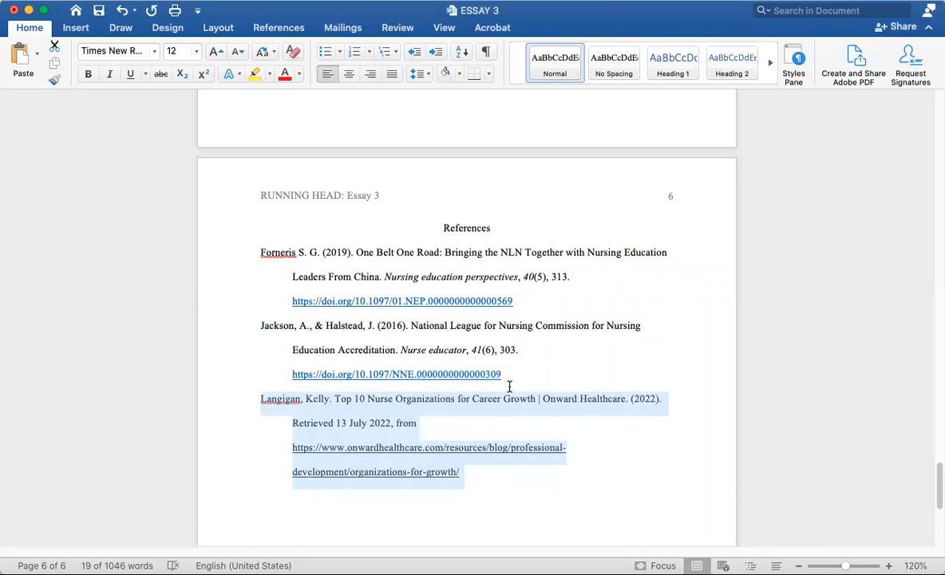
pyautogui.moveTo(533, 358)
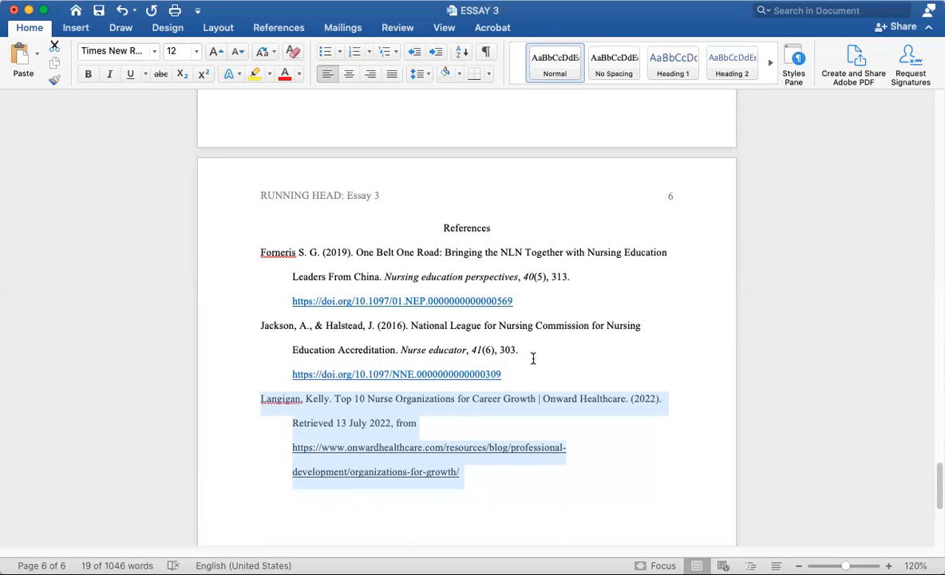
pyautogui.moveTo(503, 299)
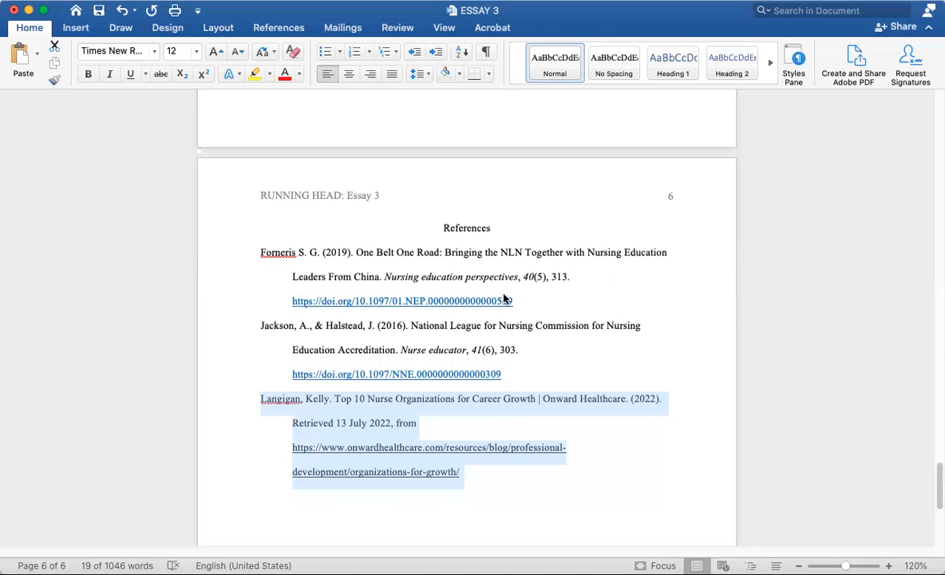
pyautogui.moveTo(391, 301)
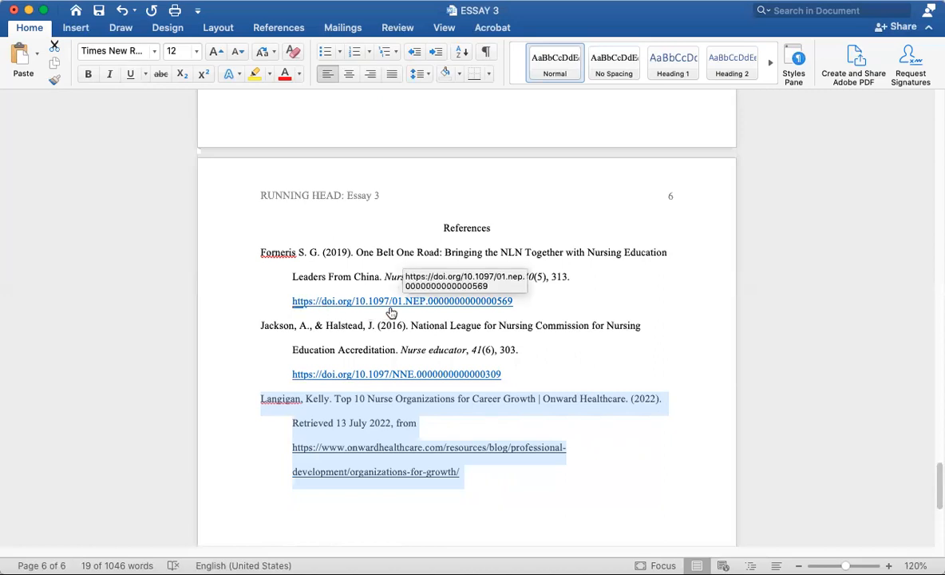
pyautogui.moveTo(429, 309)
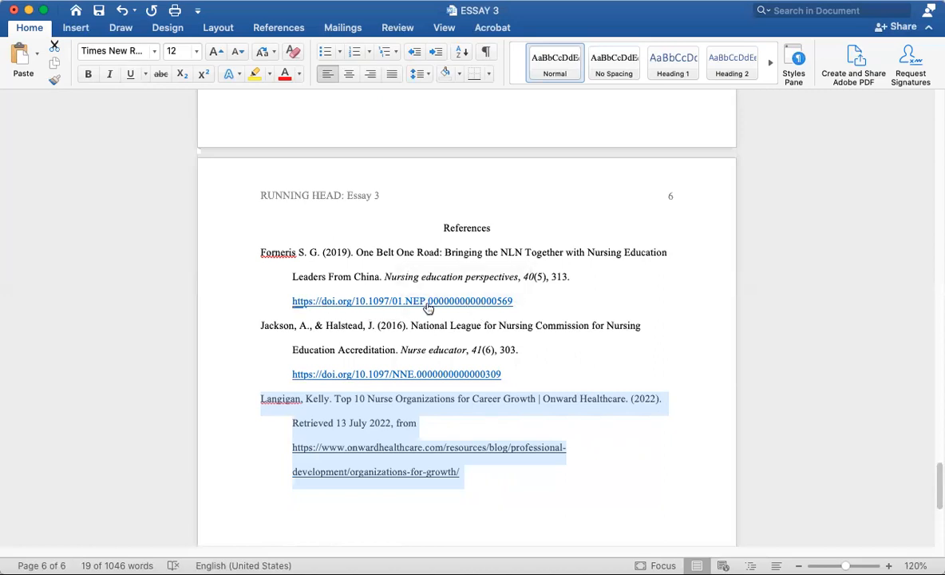
pyautogui.moveTo(376, 309)
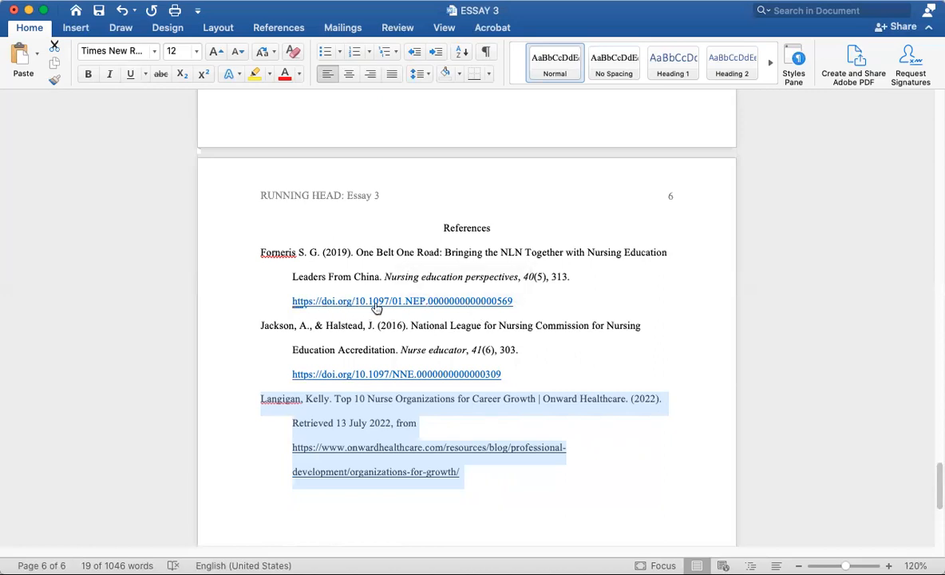
pyautogui.moveTo(498, 302)
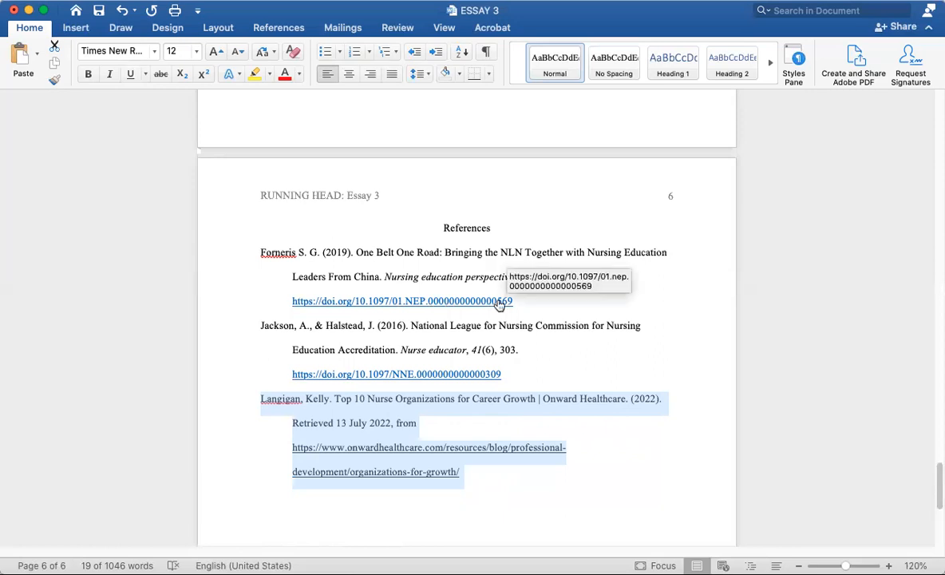
pyautogui.moveTo(531, 250)
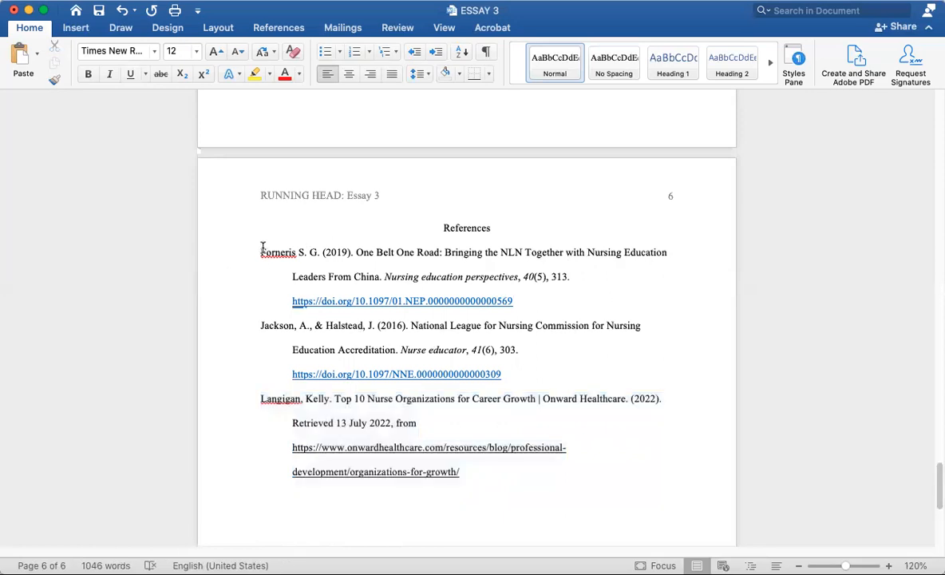
pyautogui.moveTo(261, 253); pyautogui.dragTo(459, 477)
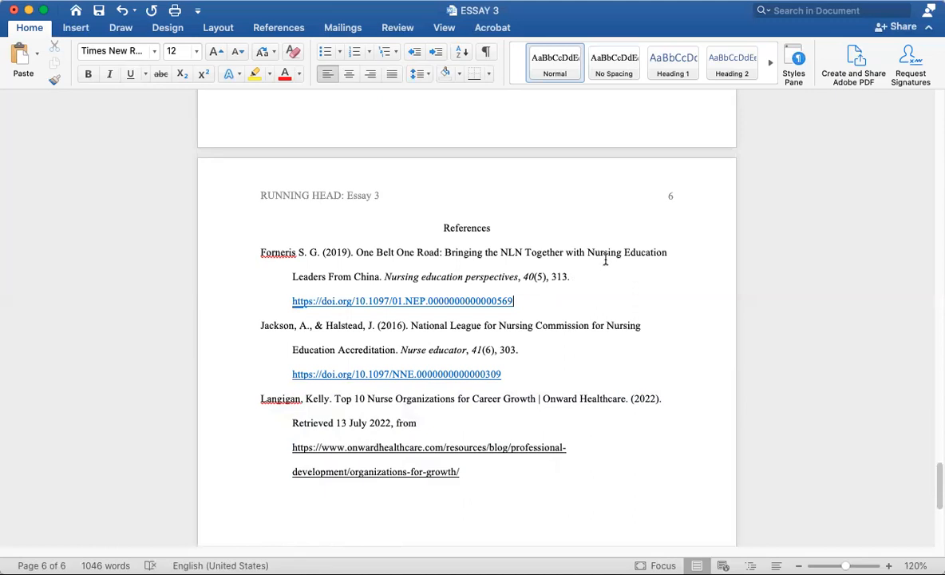
pyautogui.moveTo(256, 262)
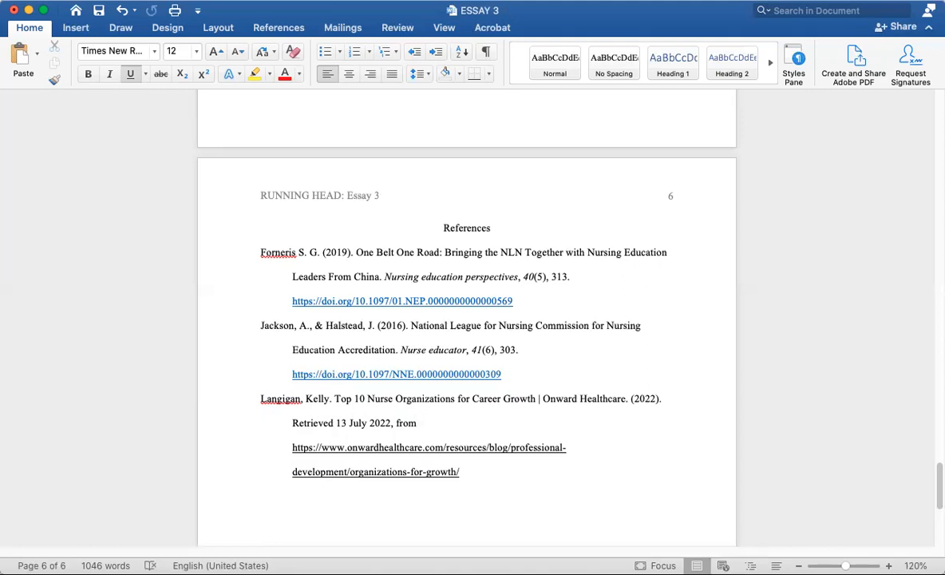
pyautogui.click(261, 495)
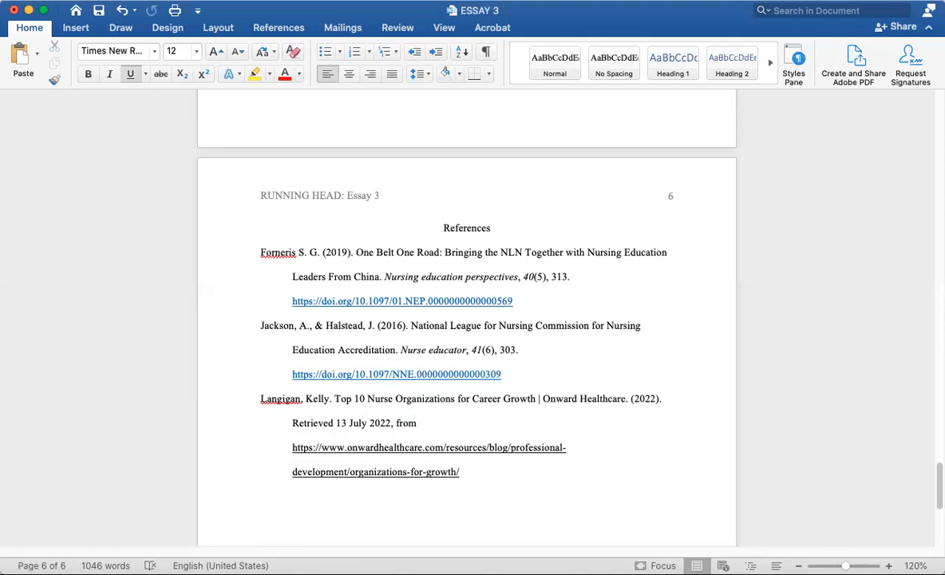
pyautogui.click(261, 496)
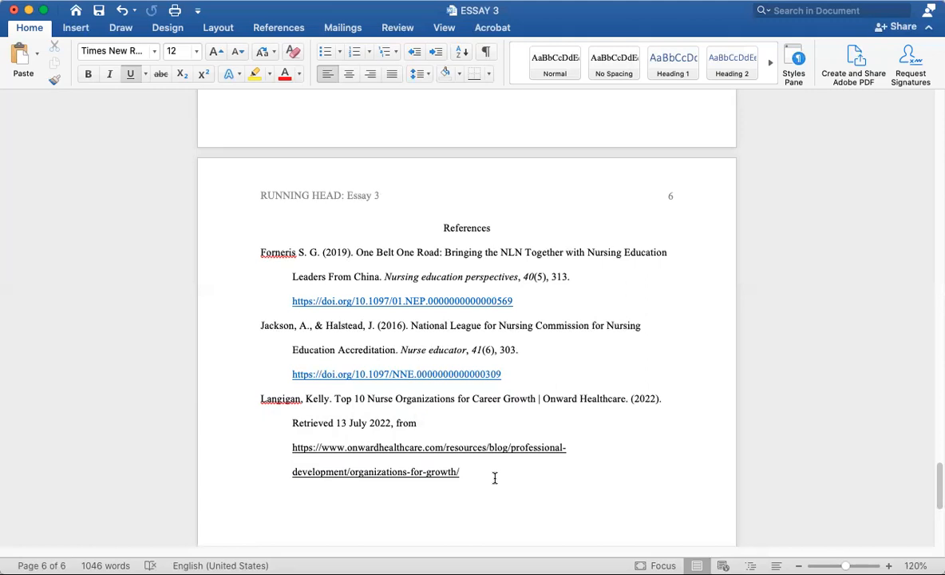
pyautogui.scroll(-3)
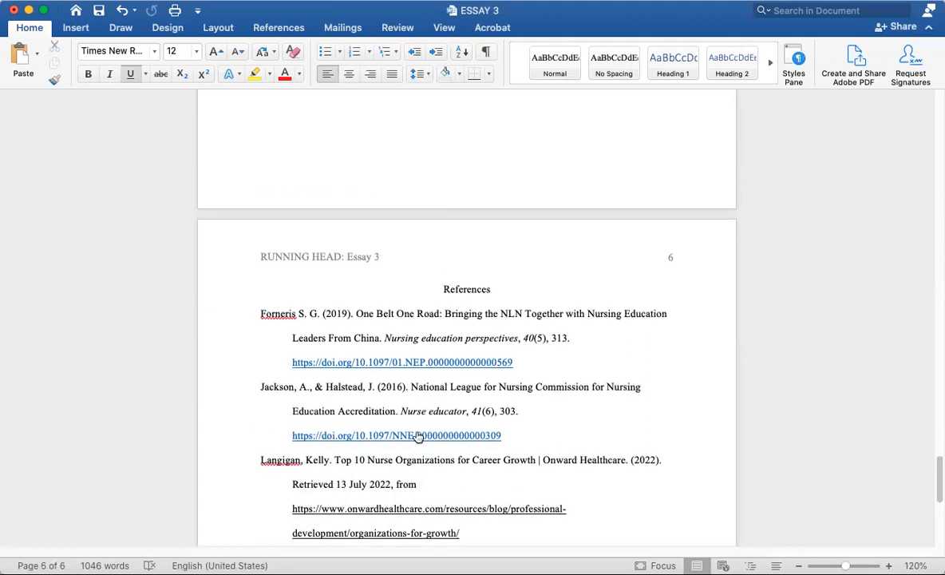
pyautogui.scroll(3)
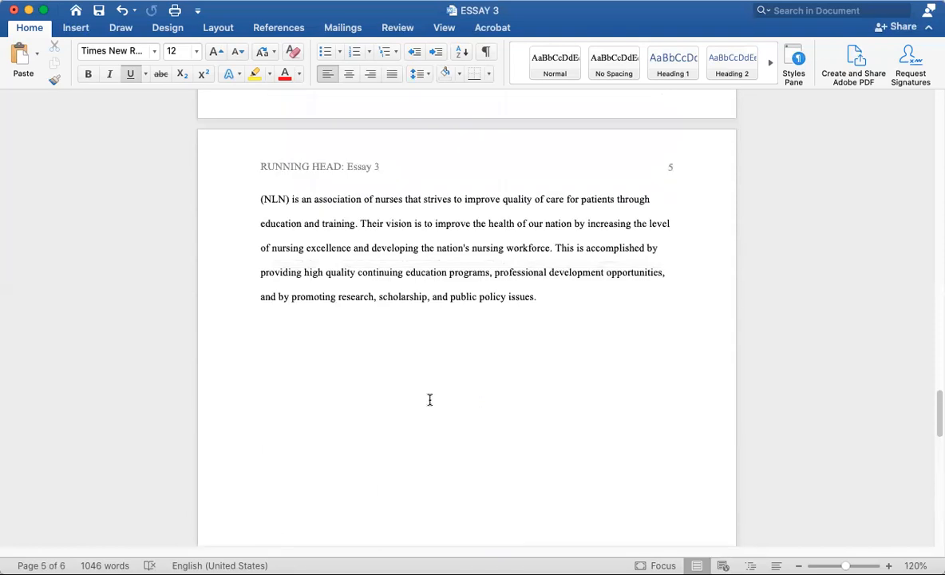
pyautogui.scroll(3)
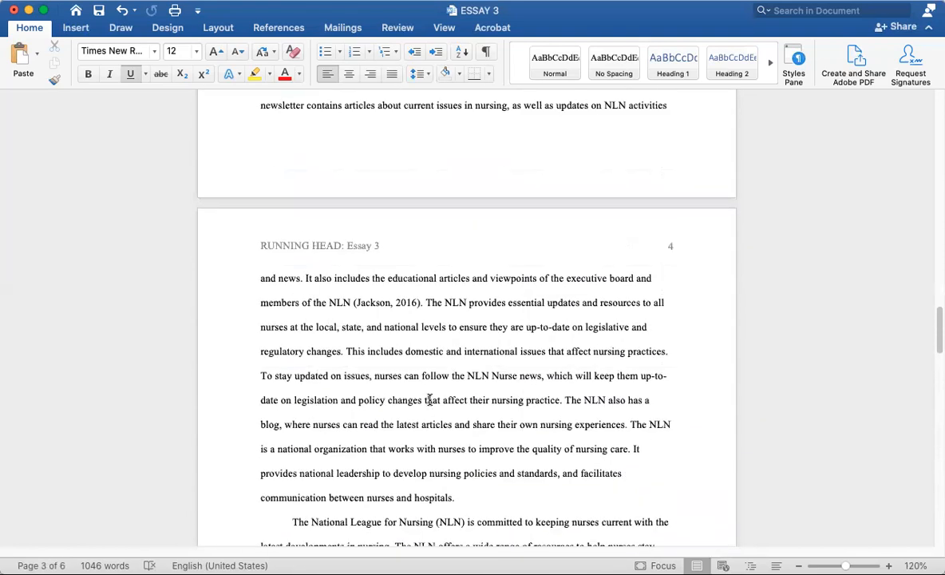
pyautogui.scroll(3)
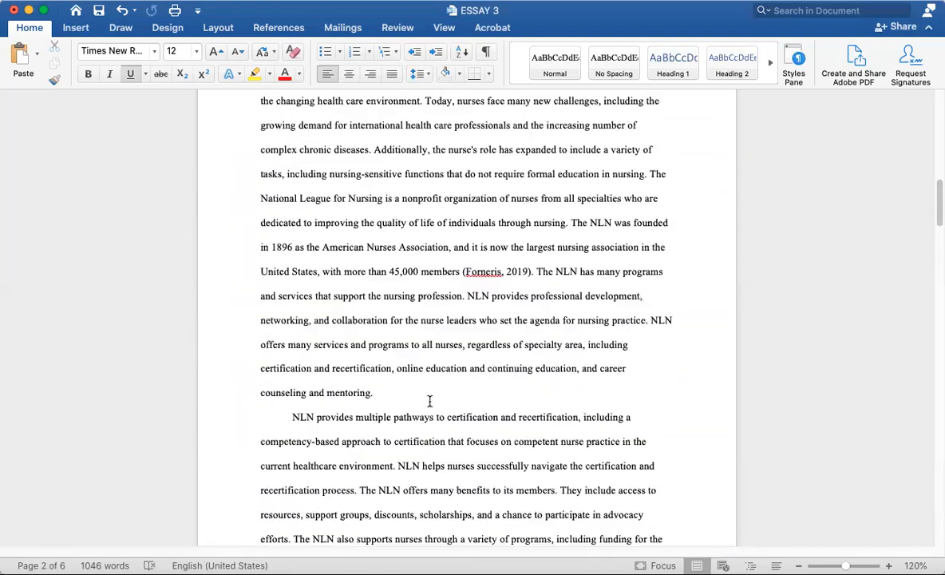
pyautogui.scroll(3)
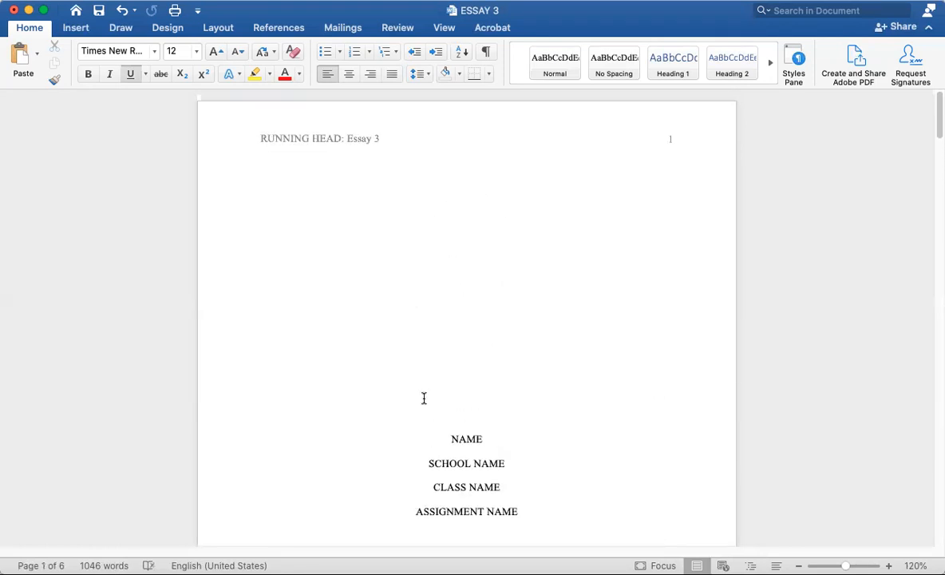
pyautogui.moveTo(522, 490)
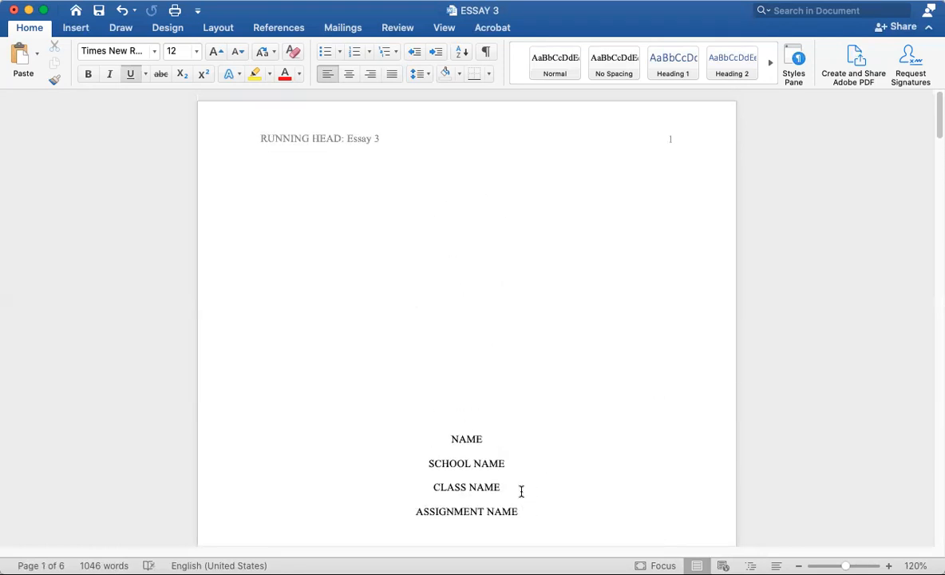
pyautogui.scroll(-3)
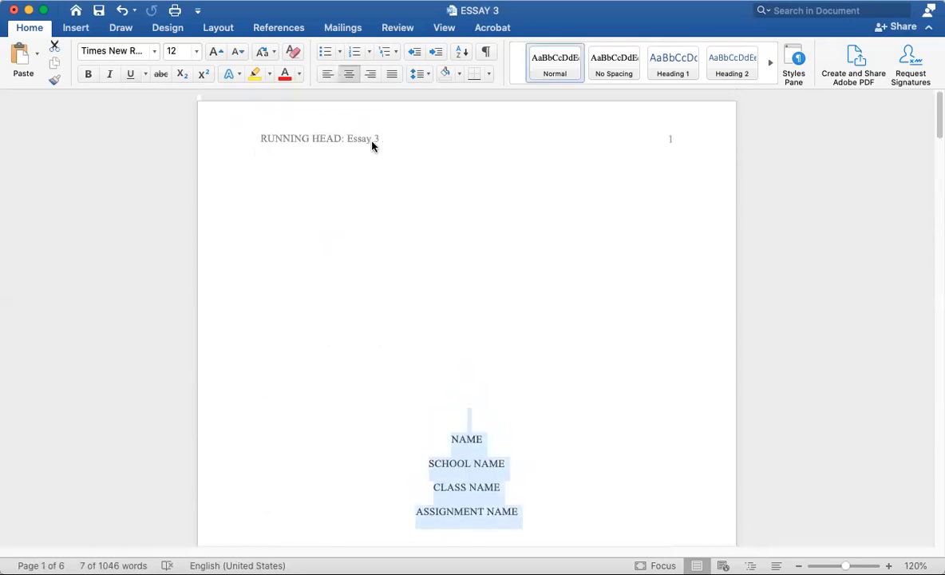
pyautogui.moveTo(671, 146)
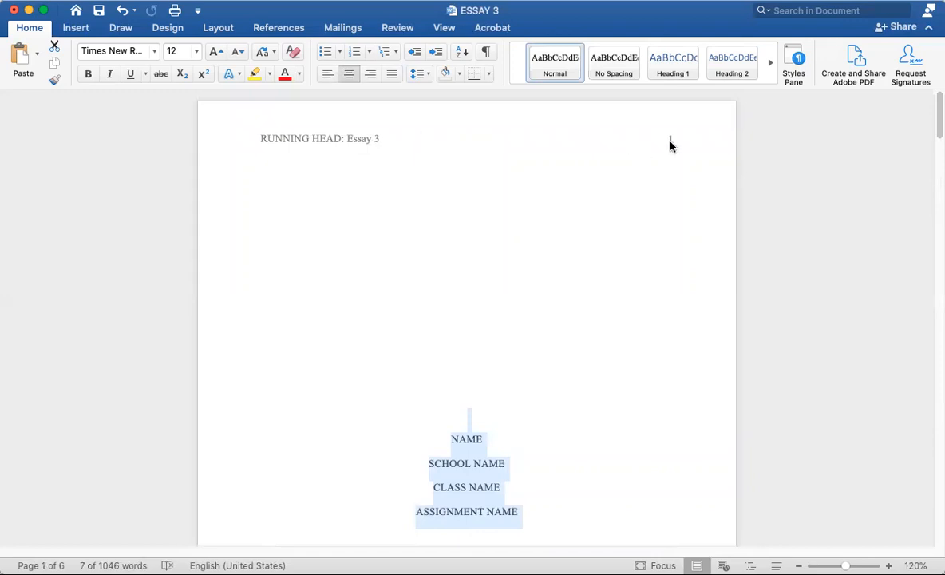
pyautogui.scroll(-3)
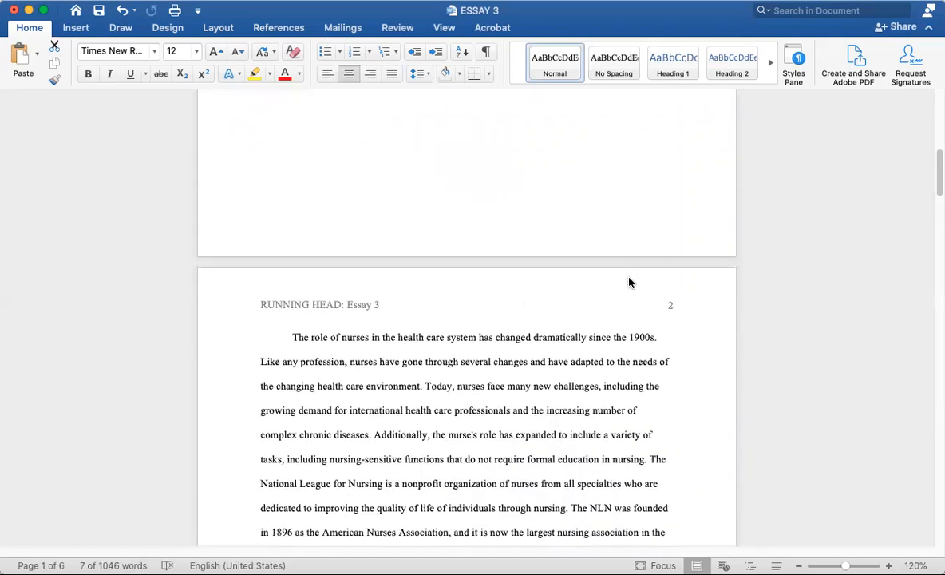
pyautogui.scroll(-3)
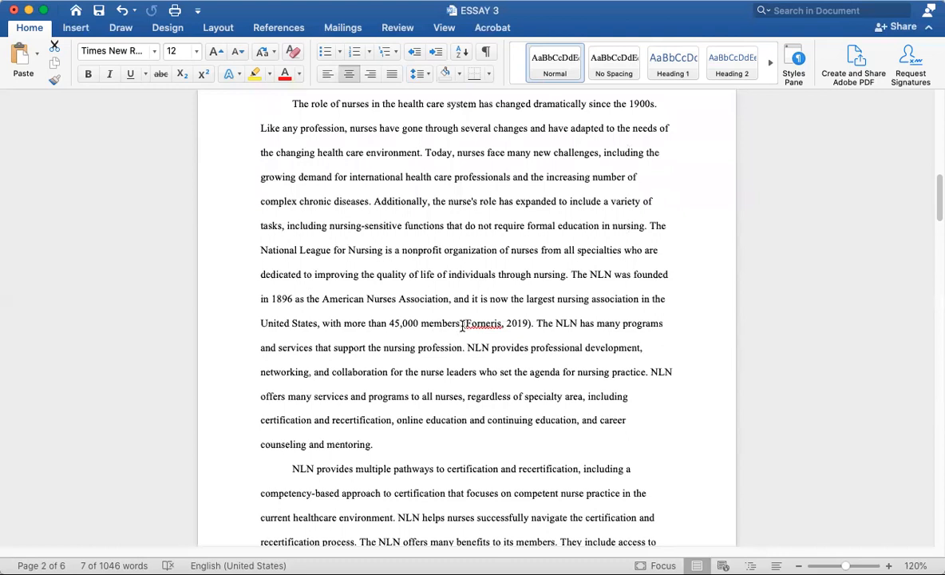
pyautogui.scroll(3)
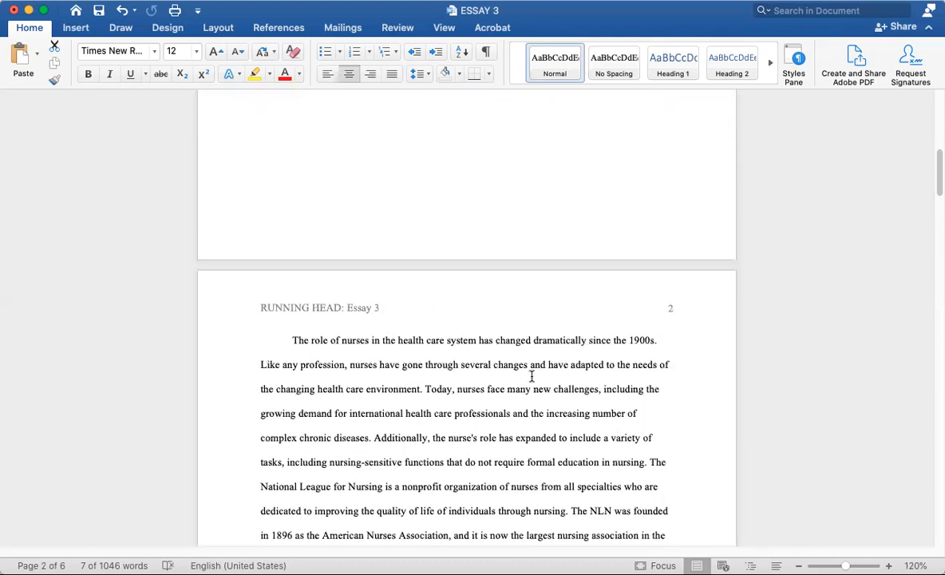
pyautogui.scroll(-3)
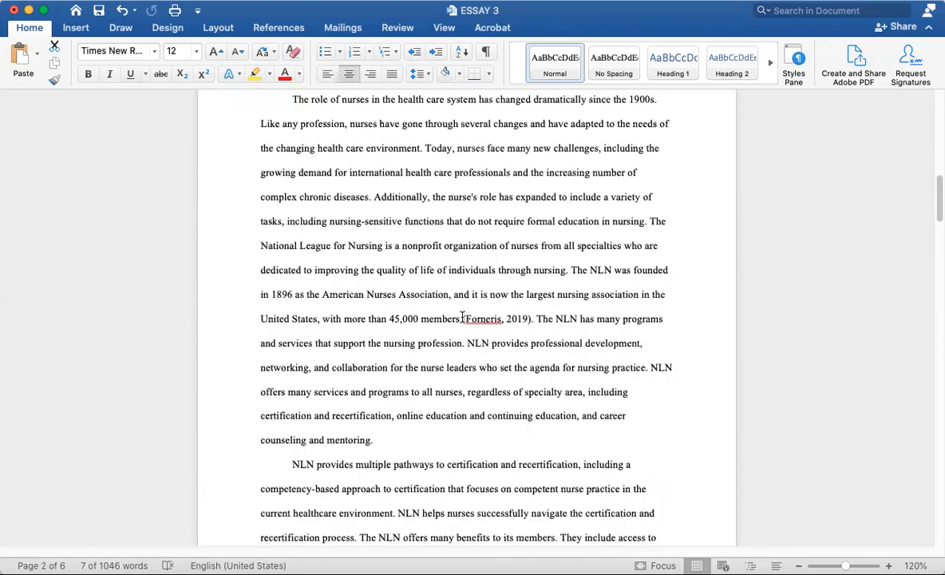
pyautogui.doubleClick(483, 318)
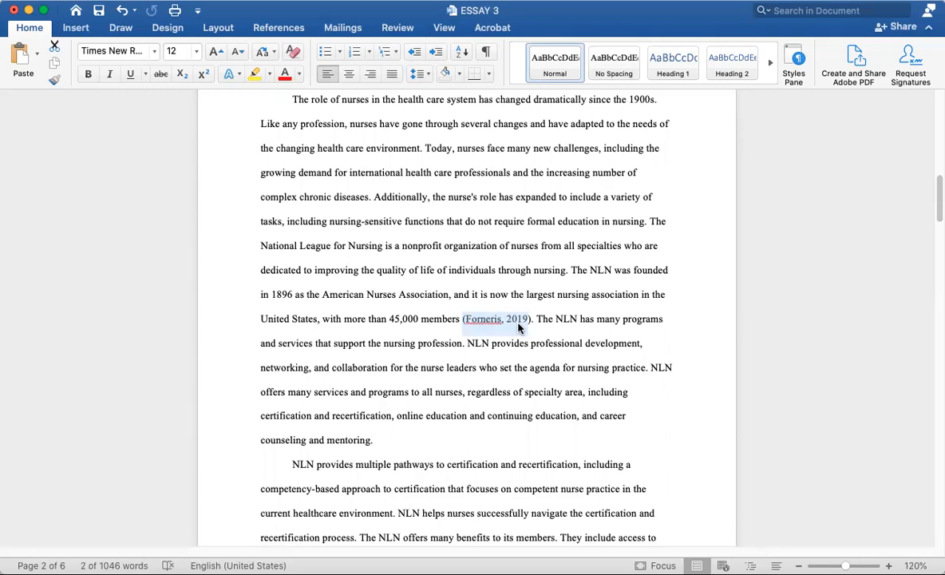
pyautogui.scroll(-3)
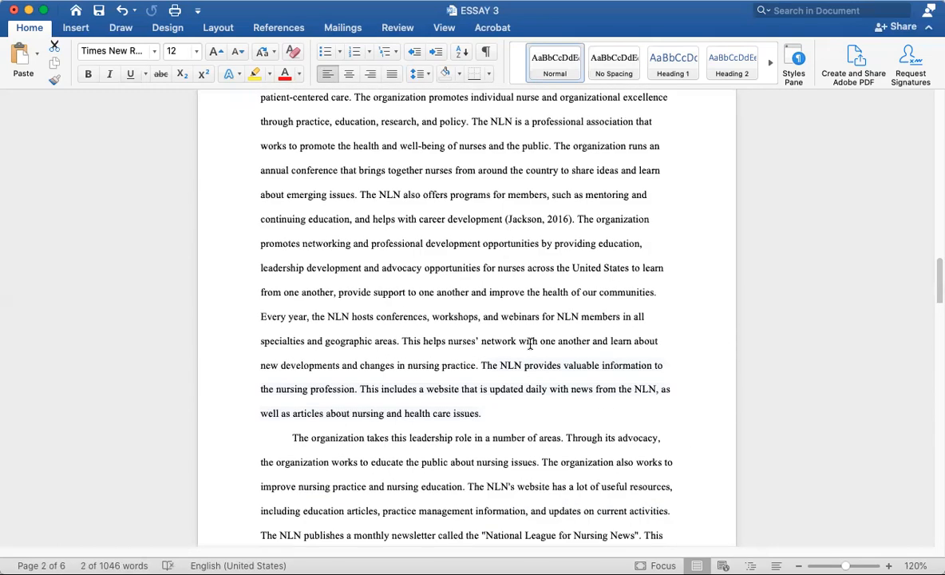
pyautogui.scroll(-3)
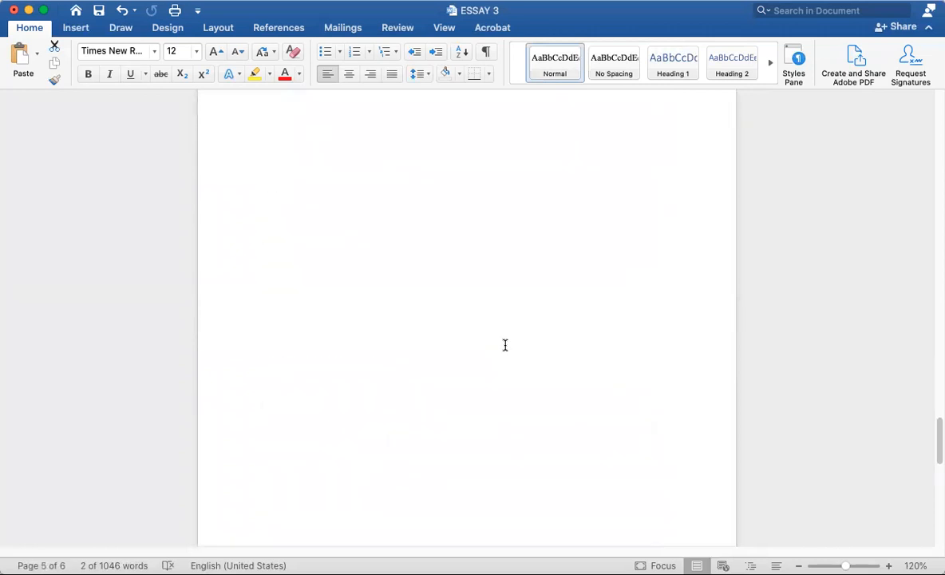
pyautogui.scroll(-3)
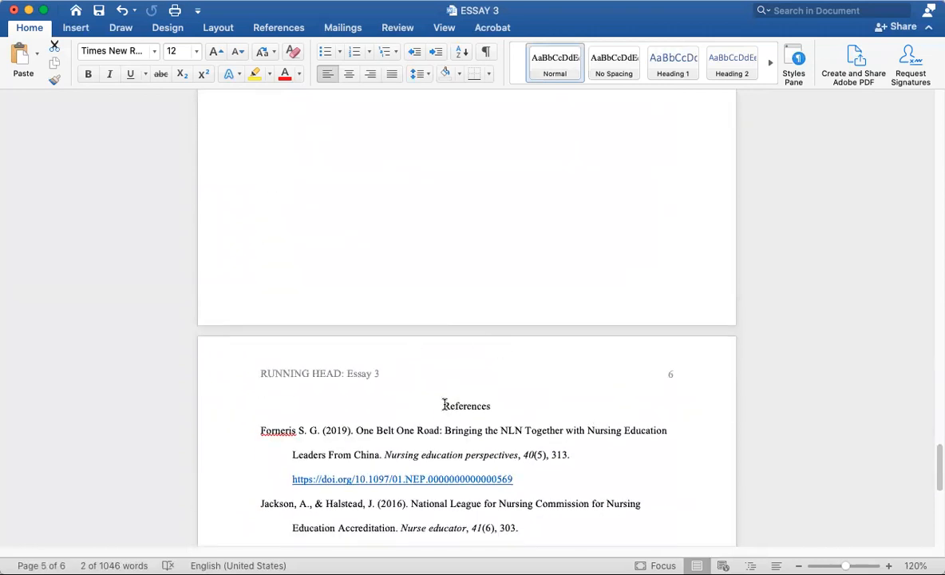
pyautogui.scroll(-3)
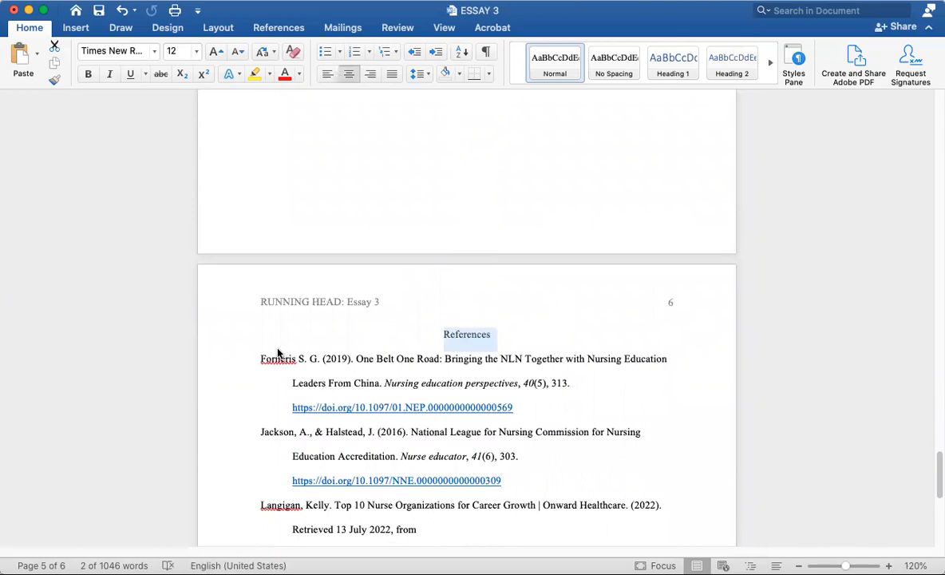
# - Scroll from the References page back up to page 2's (Forneris, 2019) citation
pyautogui.click(260, 358)
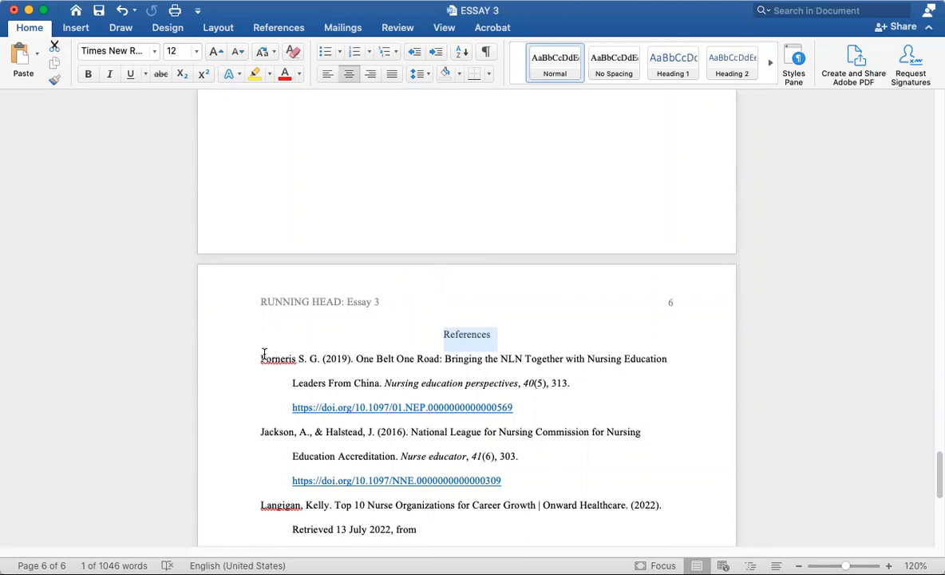
pyautogui.scroll(3)
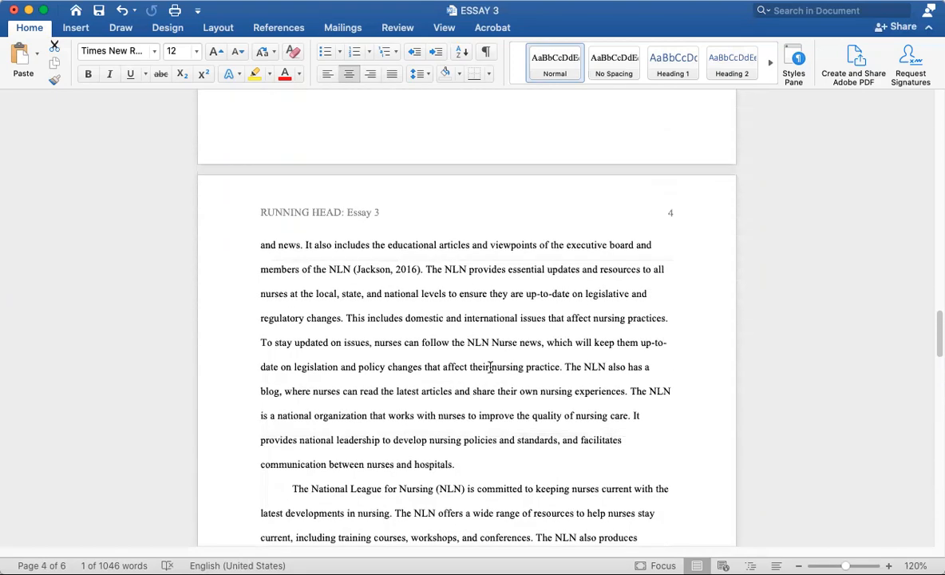
pyautogui.scroll(3)
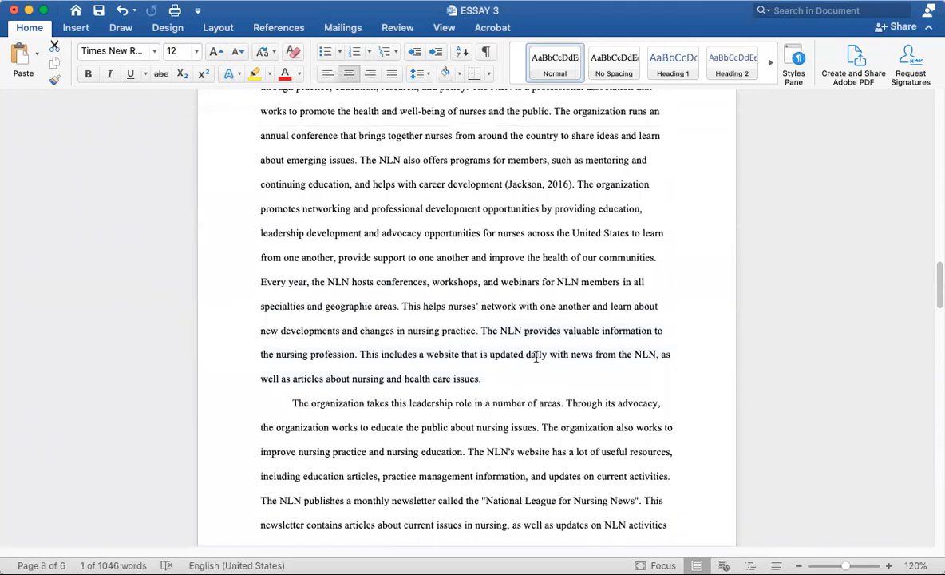
pyautogui.scroll(3)
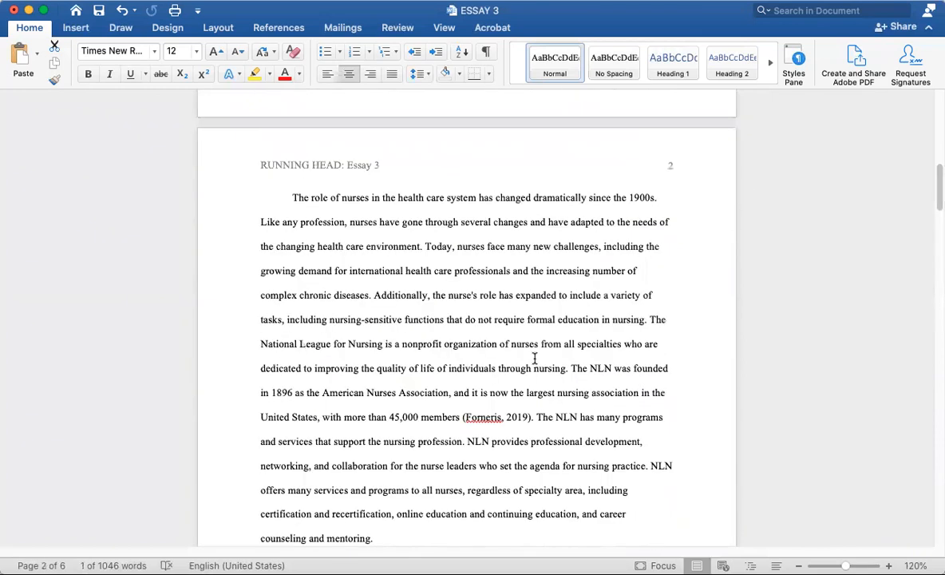